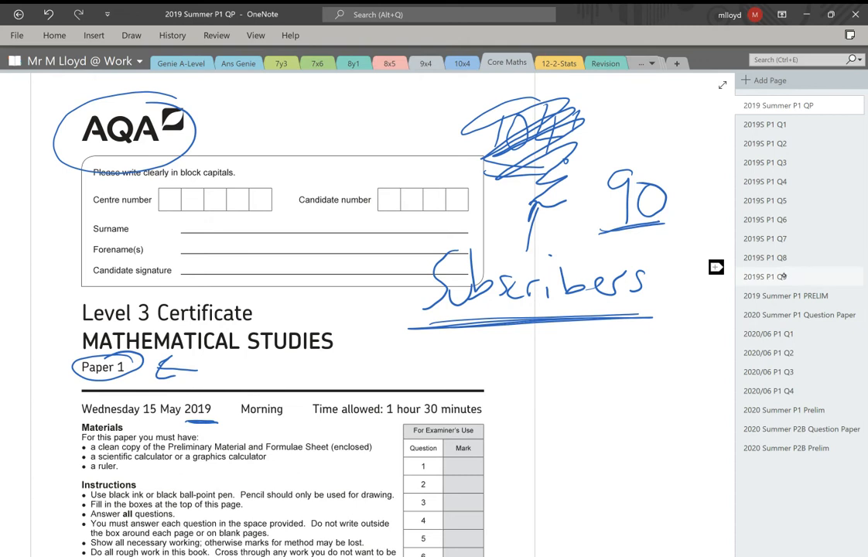
Go to the 2019S P1 Q9 page and highlight 'Preliminary Material' in yellow above the question.
{"action": "left_click", "coordinate": [765, 276]}
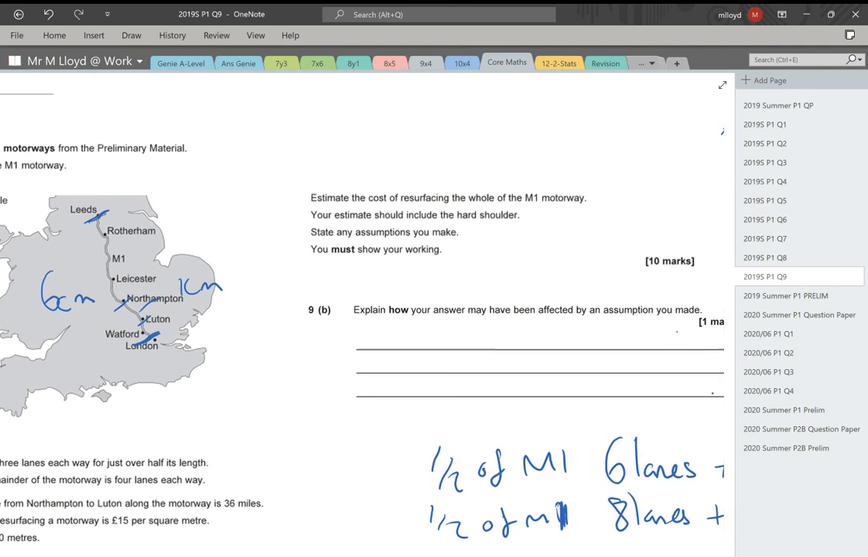
{"action": "scroll", "scroll_direction": "down", "scroll_amount": 3}
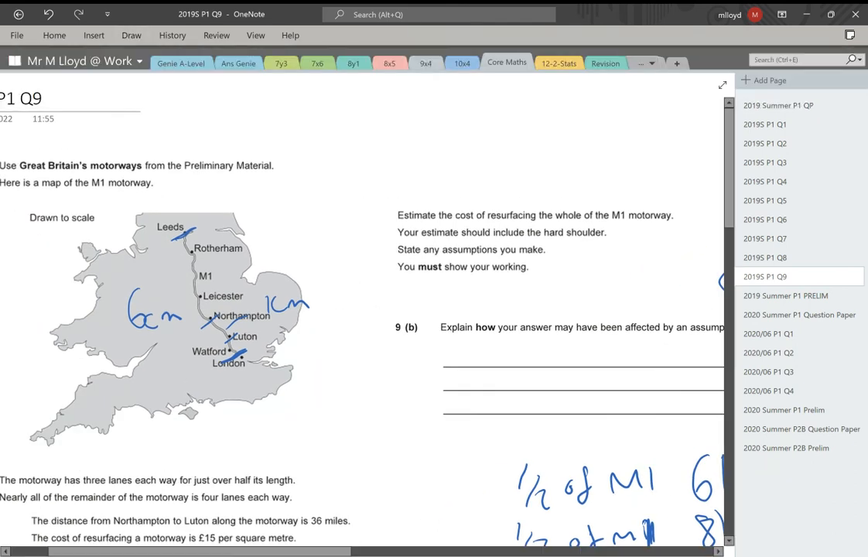
{"action": "scroll", "scroll_direction": "down", "scroll_amount": 3}
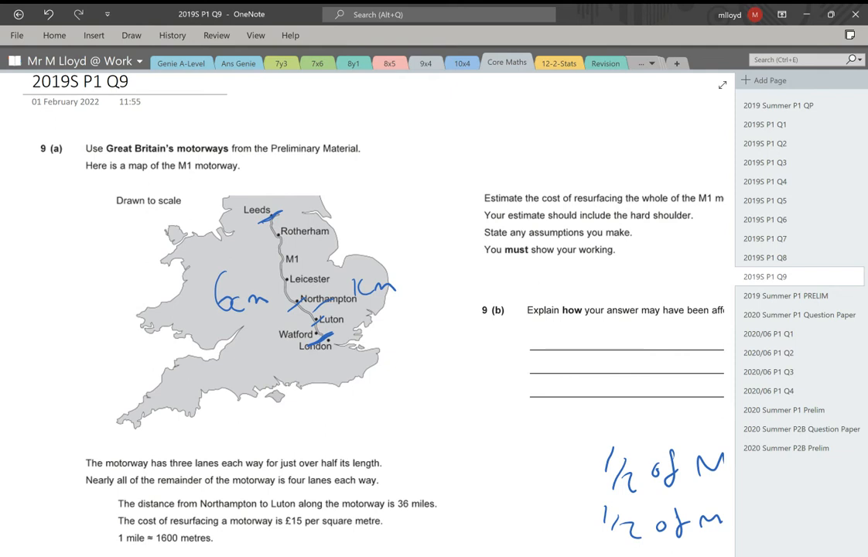
{"action": "left_click_drag", "start_coordinate": [271, 148], "coordinate": [357, 148]}
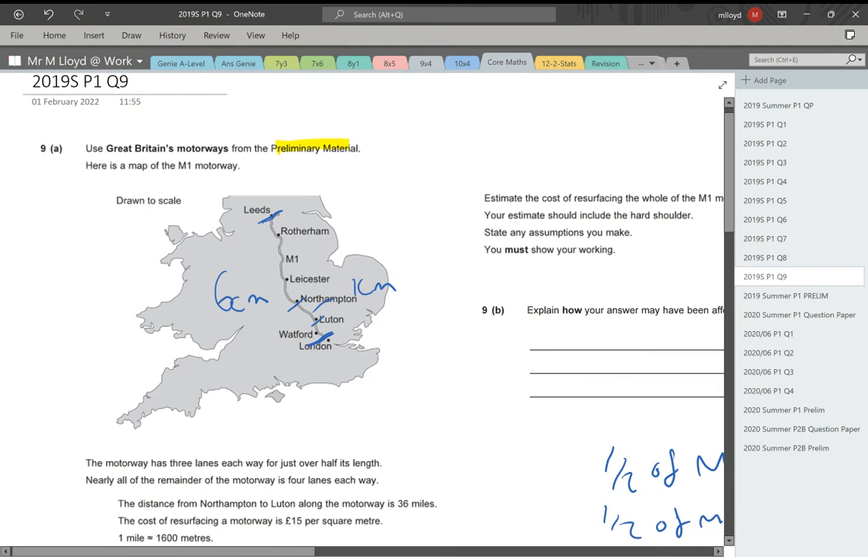
{"action": "scroll", "scroll_direction": "down", "scroll_amount": 3}
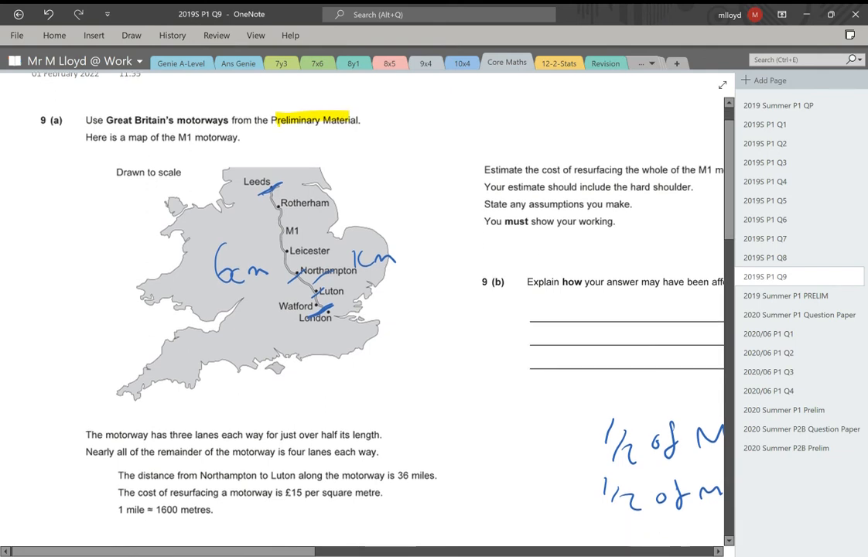
{"action": "scroll", "scroll_direction": "down", "scroll_amount": 3}
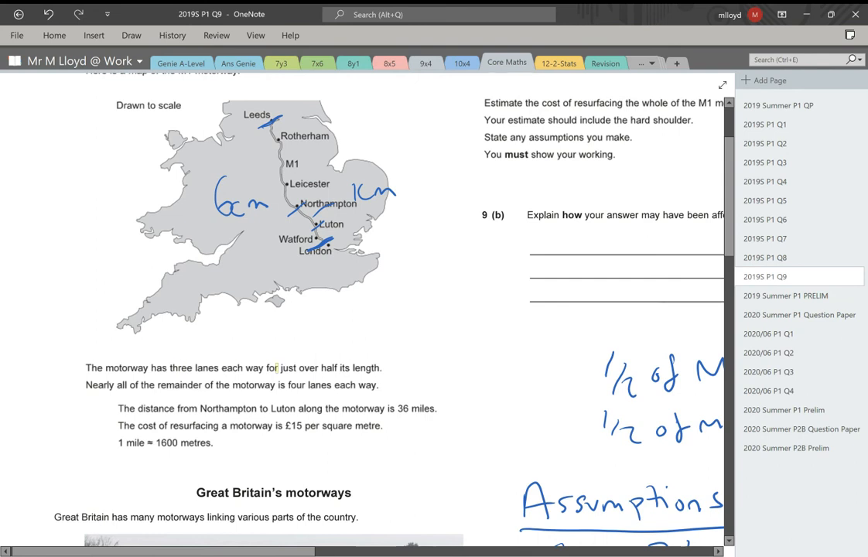
Highlight 'three lanes each way for half its length' and the 1cm scale note on the map.
{"action": "left_click_drag", "start_coordinate": [170, 369], "coordinate": [381, 368]}
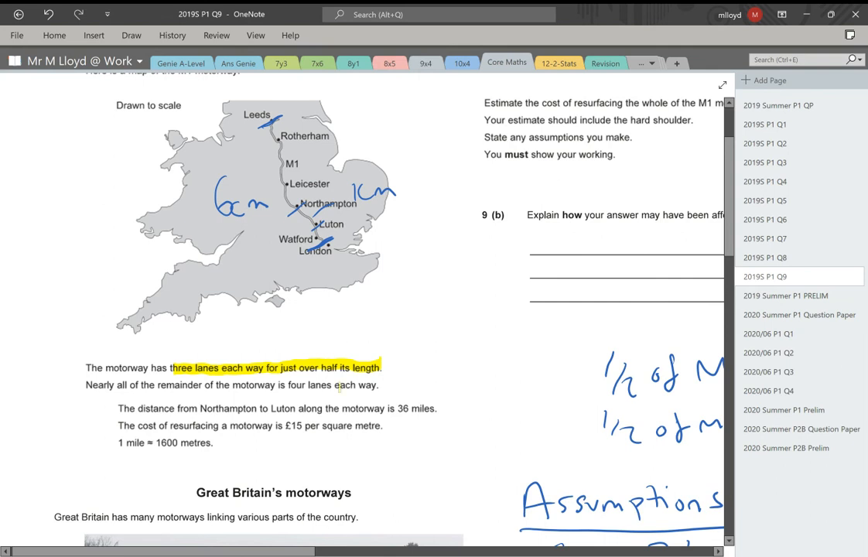
{"action": "scroll", "scroll_direction": "down", "scroll_amount": 3}
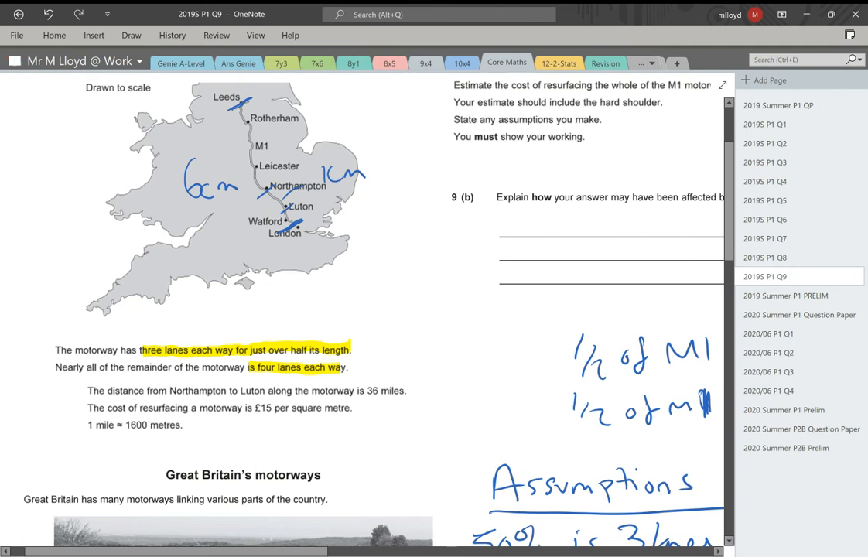
{"action": "scroll", "scroll_direction": "down", "scroll_amount": 3}
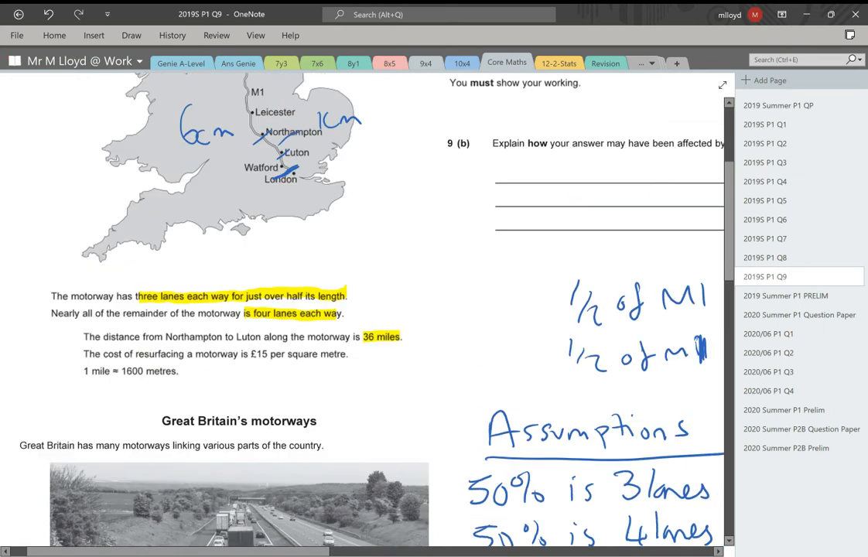
{"action": "scroll", "scroll_direction": "down", "scroll_amount": 3}
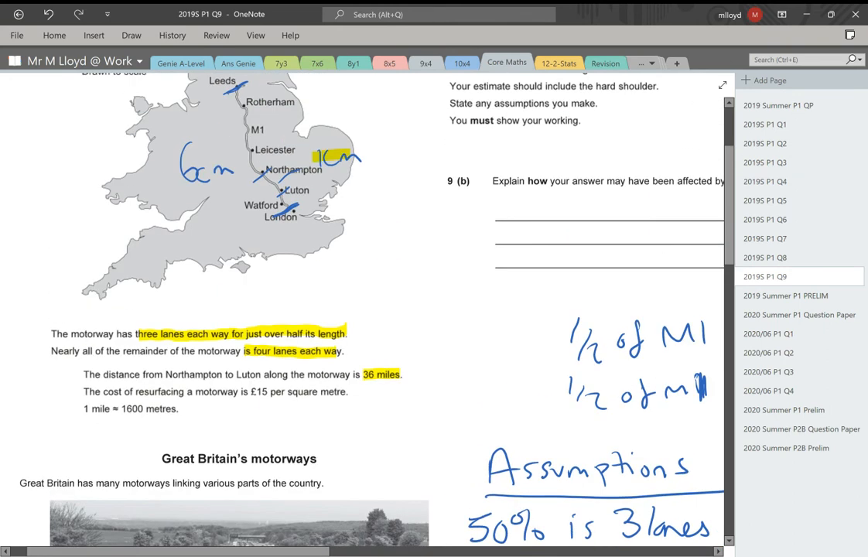
{"action": "left_click_drag", "start_coordinate": [250, 392], "coordinate": [339, 392]}
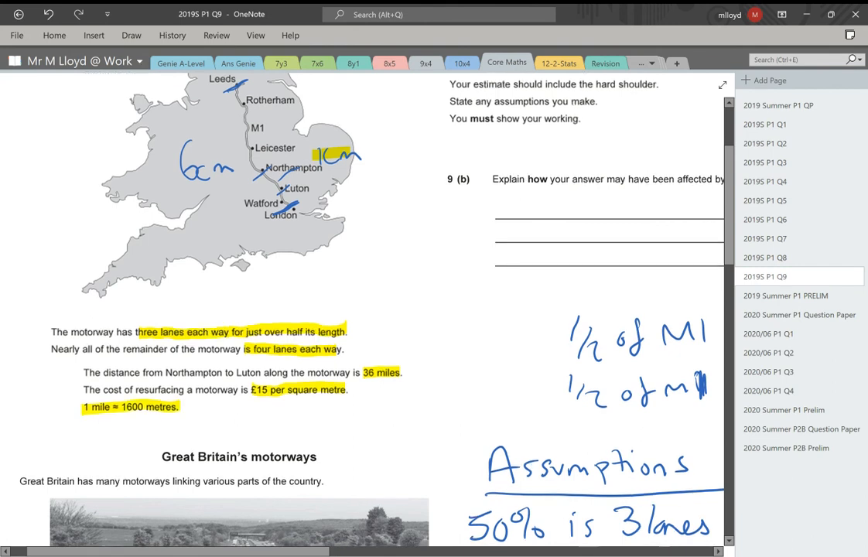
{"action": "scroll", "scroll_direction": "down", "scroll_amount": 3}
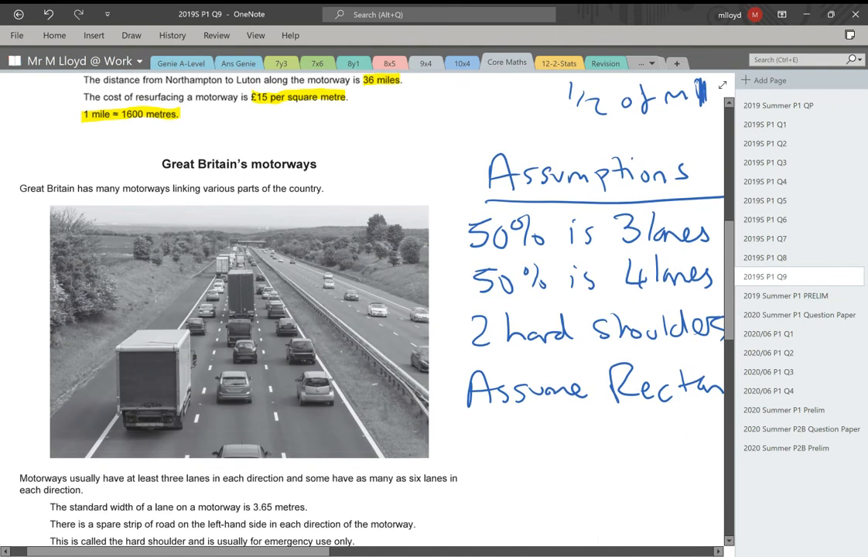
Highlight 'three lanes' and 'as many as six lanes' in the motorway facts and mark the lane notes.
{"action": "scroll", "scroll_direction": "down", "scroll_amount": 3}
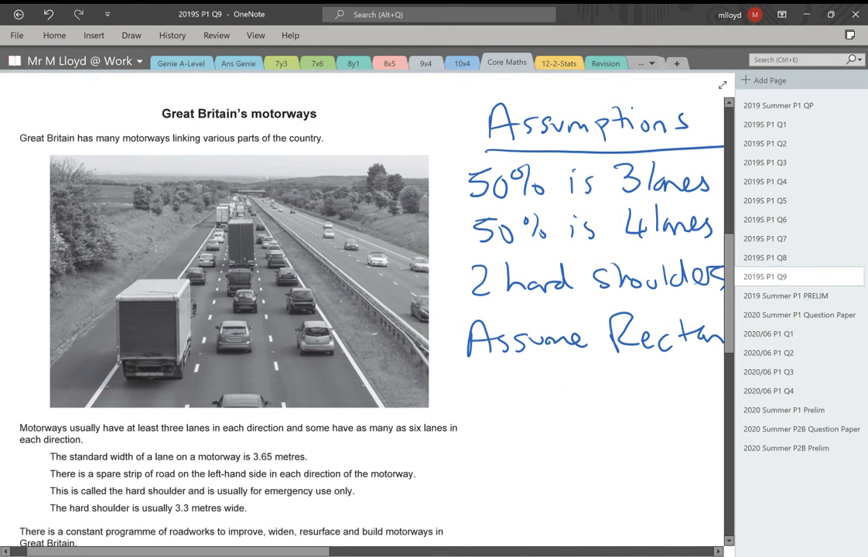
{"action": "scroll", "scroll_direction": "down", "scroll_amount": 3}
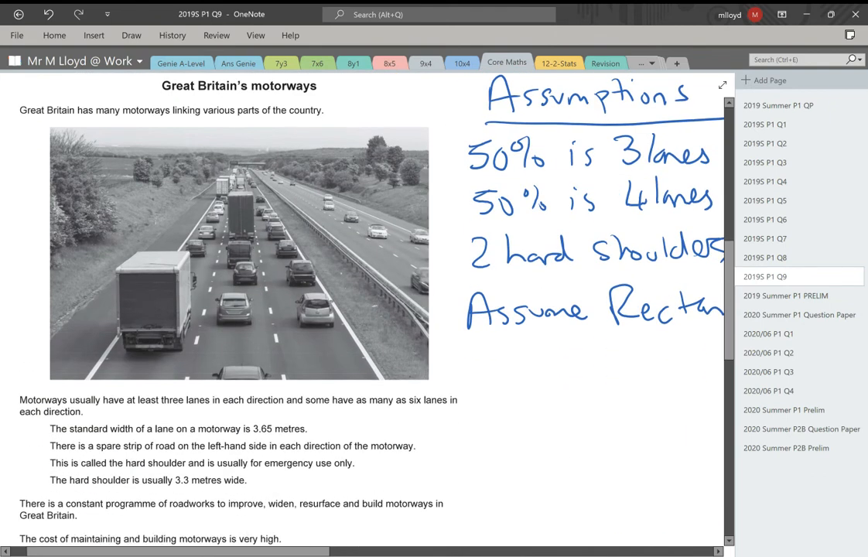
{"action": "scroll", "scroll_direction": "down", "scroll_amount": 3}
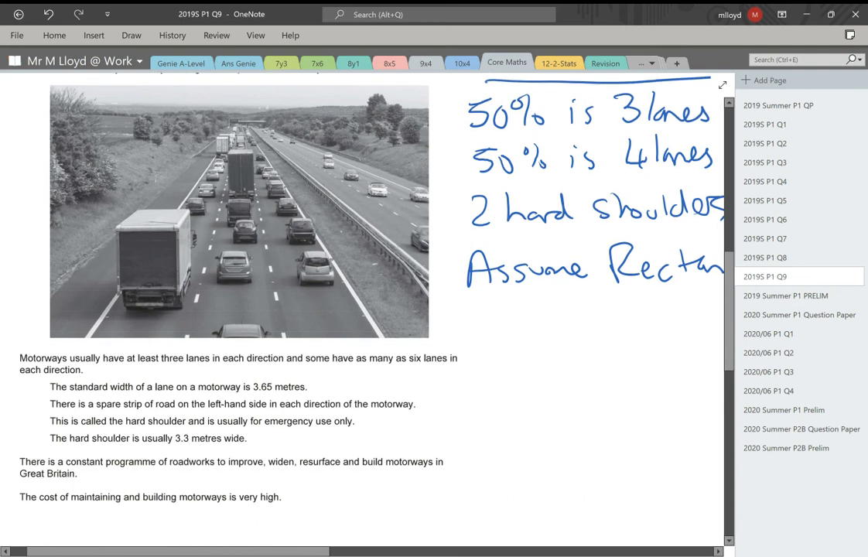
{"action": "double_click", "coordinate": [172, 358]}
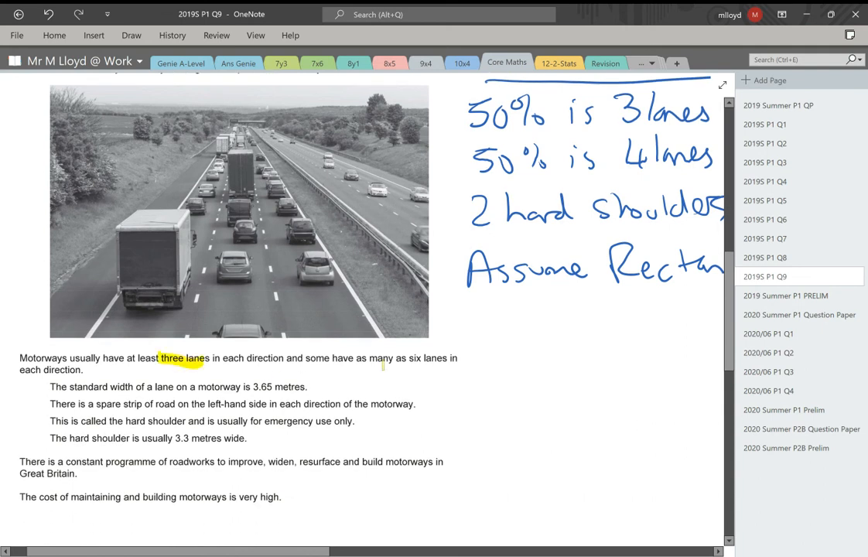
{"action": "left_click_drag", "start_coordinate": [356, 357], "coordinate": [455, 358]}
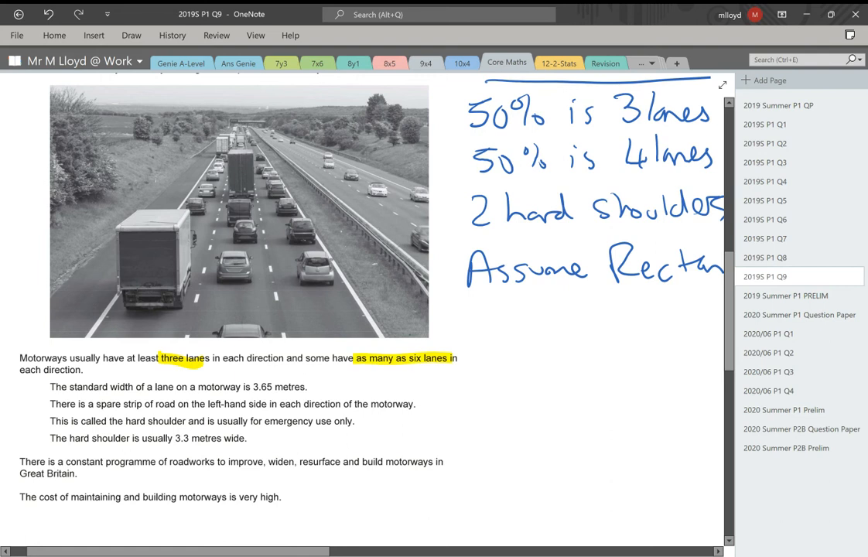
{"action": "scroll", "scroll_direction": "down", "scroll_amount": 3}
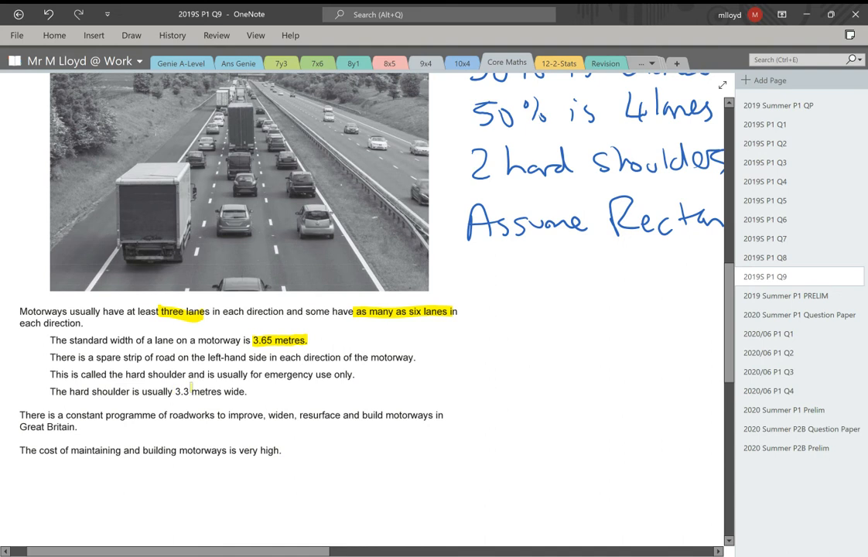
{"action": "scroll", "scroll_direction": "down", "scroll_amount": 3}
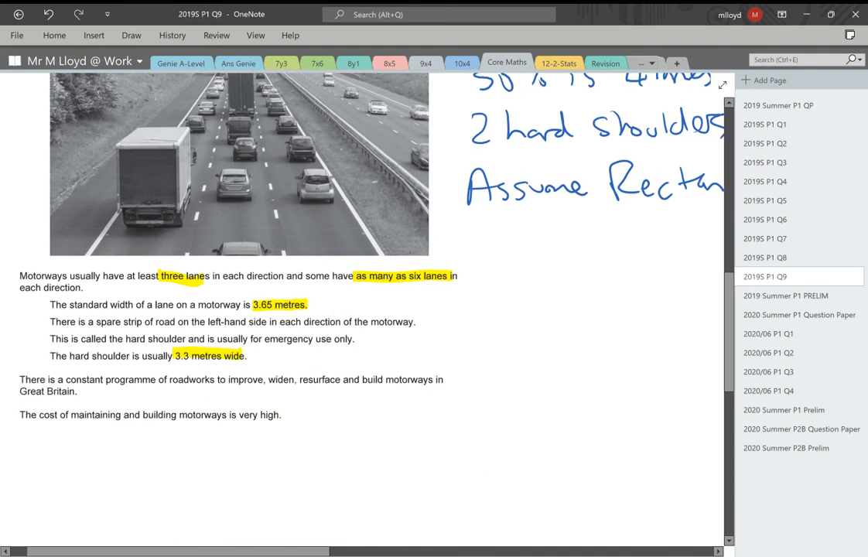
{"action": "left_click", "coordinate": [232, 401]}
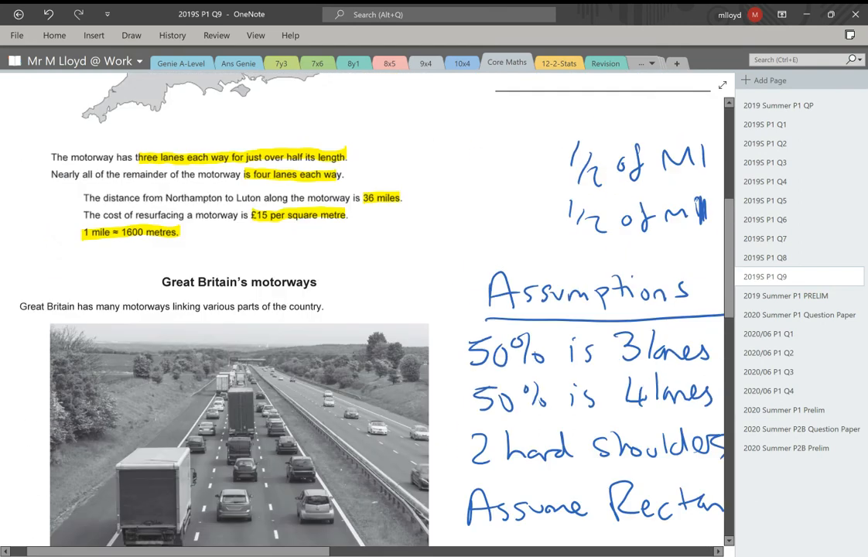
{"action": "scroll", "scroll_direction": "down", "scroll_amount": 3}
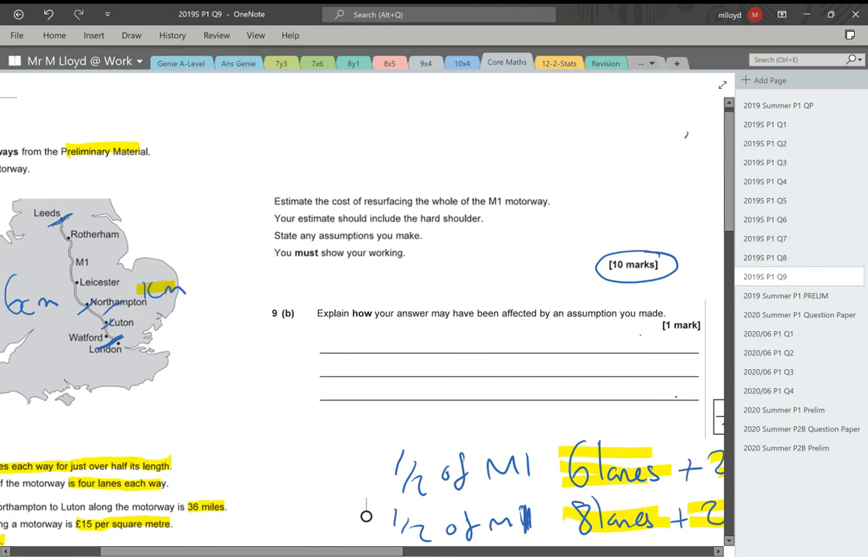
Underline 'M1 motorway' and handwrite 'Assume there is a hard shoulder throughout' under the assumptions.
{"action": "left_click", "coordinate": [132, 34]}
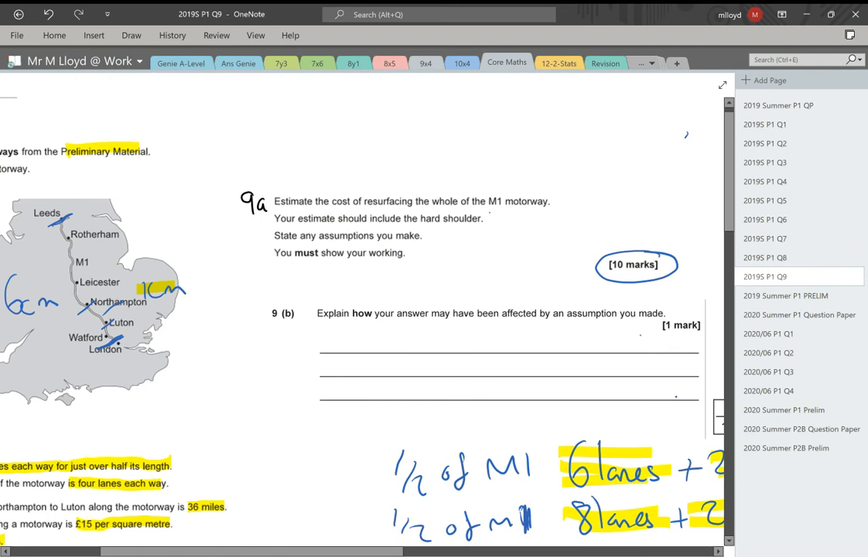
{"action": "left_click_drag", "start_coordinate": [493, 214], "coordinate": [548, 214]}
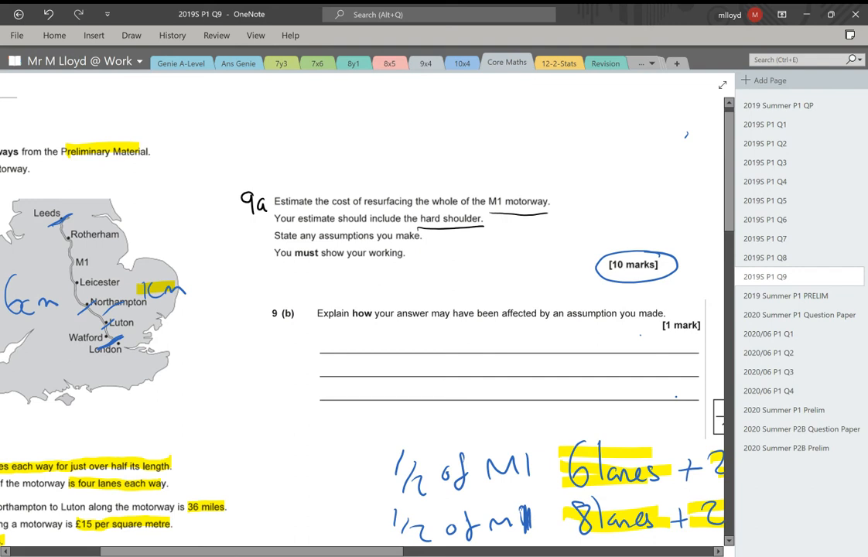
{"action": "scroll", "scroll_direction": "down", "scroll_amount": 3}
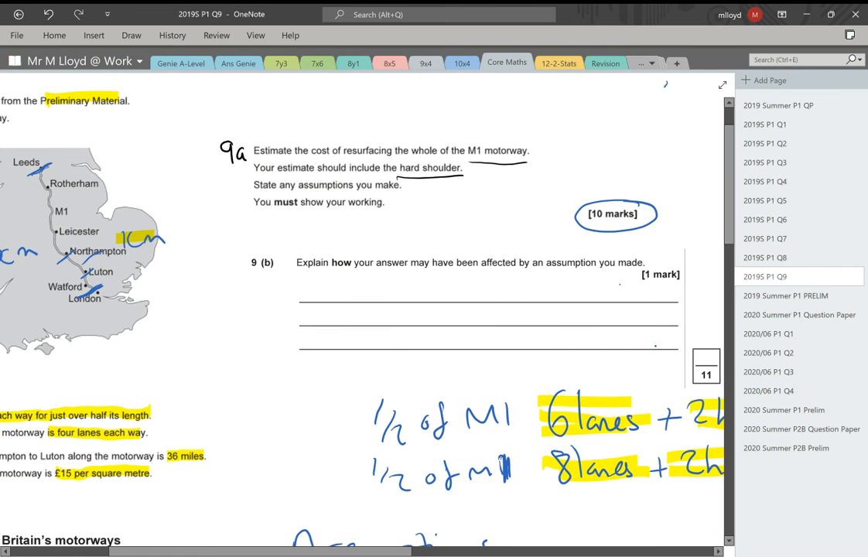
{"action": "scroll", "scroll_direction": "down", "scroll_amount": 3}
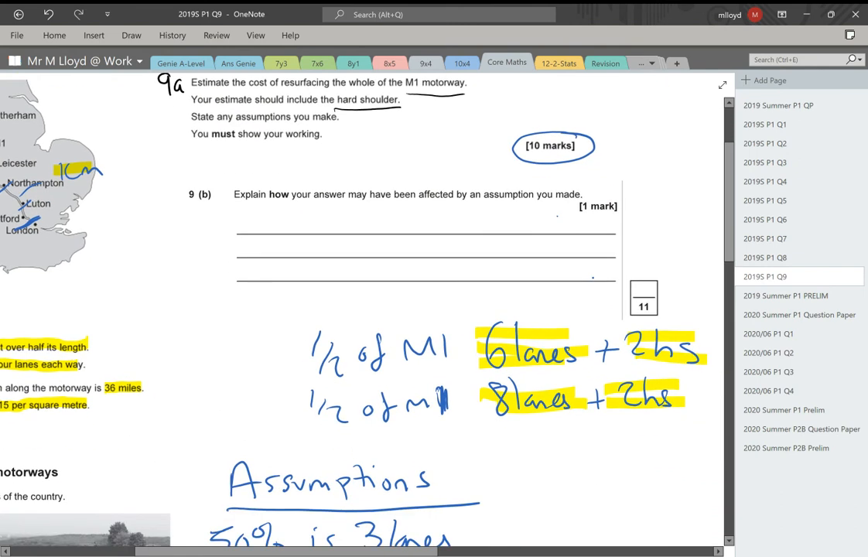
{"action": "scroll", "scroll_direction": "down", "scroll_amount": 3}
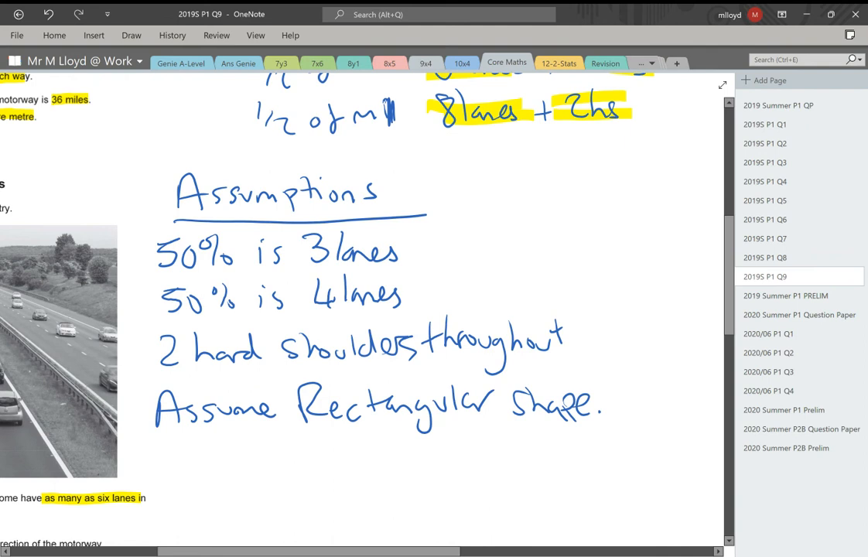
{"action": "scroll", "scroll_direction": "down", "scroll_amount": 3}
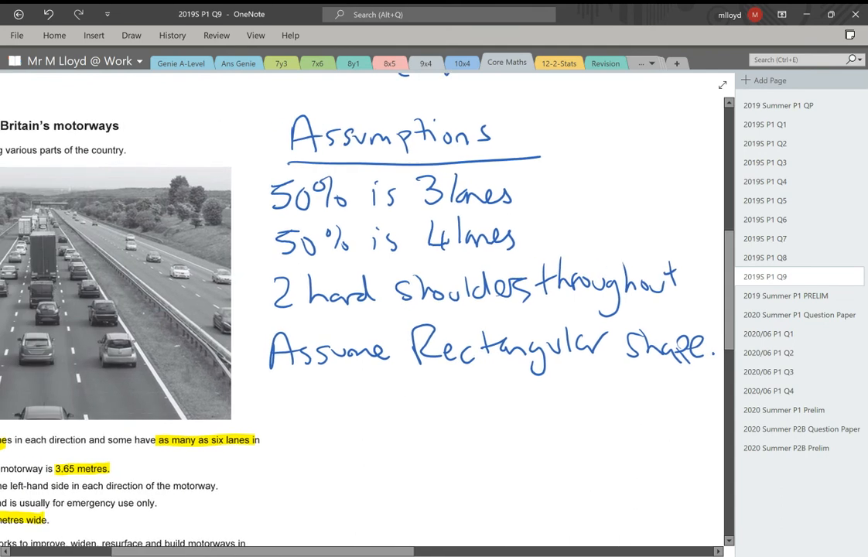
{"action": "scroll", "scroll_direction": "down", "scroll_amount": 3}
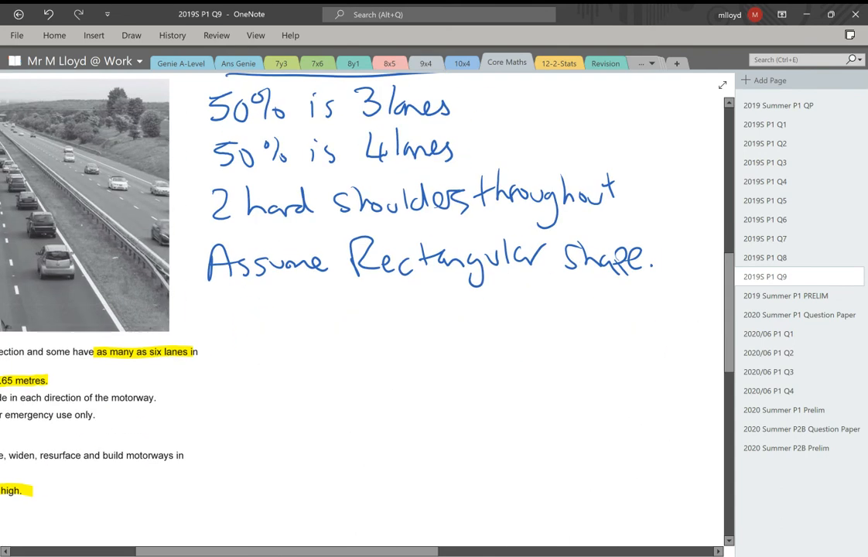
{"action": "left_click_drag", "start_coordinate": [220, 302], "coordinate": [266, 325]}
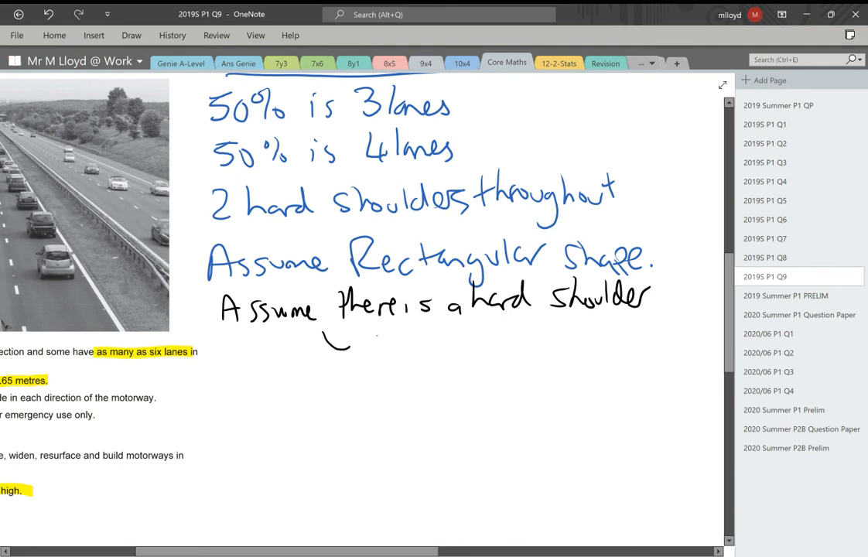
{"action": "left_click_drag", "start_coordinate": [325, 340], "coordinate": [451, 343]}
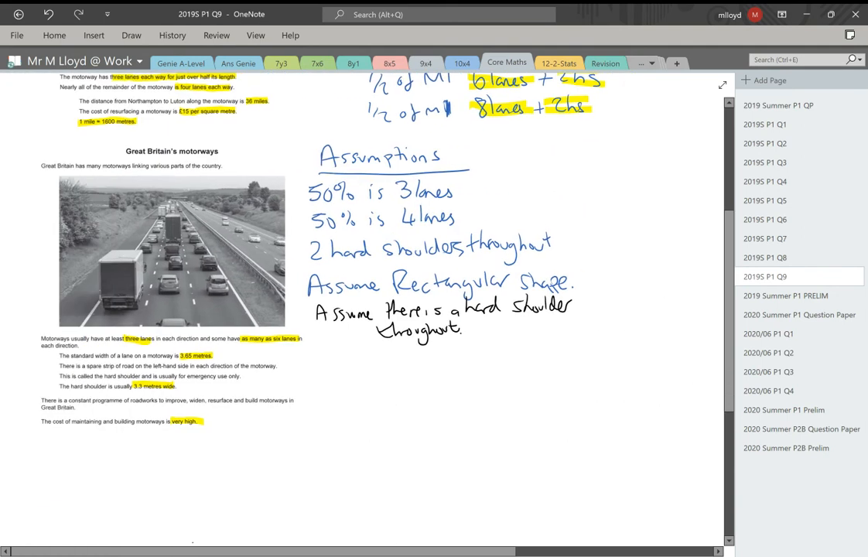
Label the second rectangle '8lanes + 2hs' and move down to begin the 36×6 working.
{"action": "scroll", "scroll_direction": "down", "scroll_amount": 3}
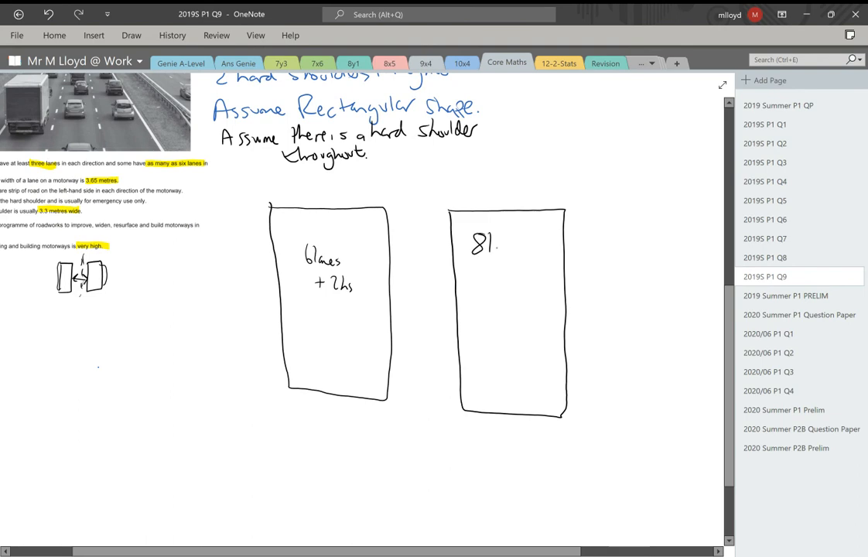
{"action": "left_click_drag", "start_coordinate": [483, 248], "coordinate": [508, 276]}
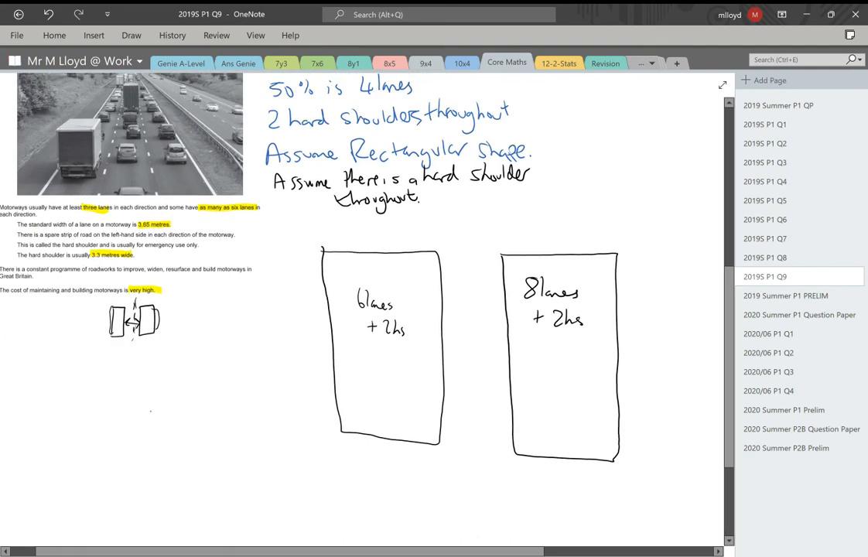
{"action": "scroll", "scroll_direction": "down", "scroll_amount": 3}
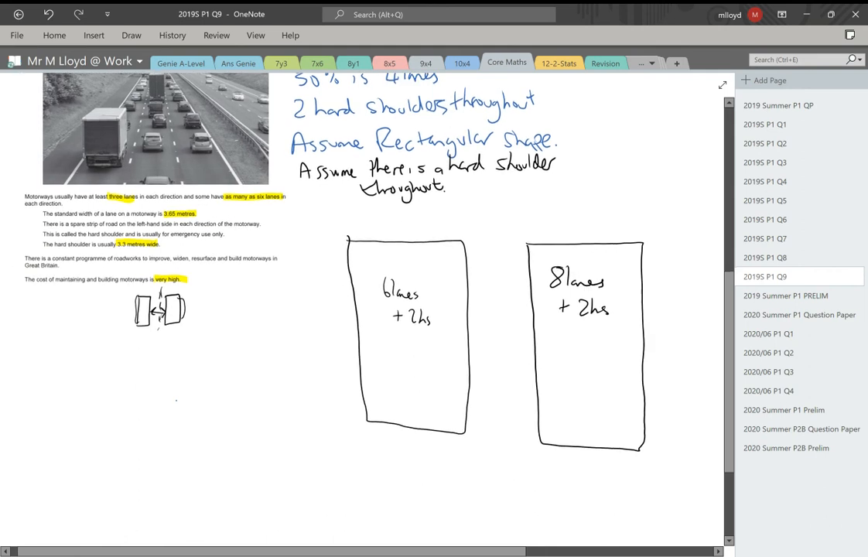
{"action": "scroll", "scroll_direction": "down", "scroll_amount": 3}
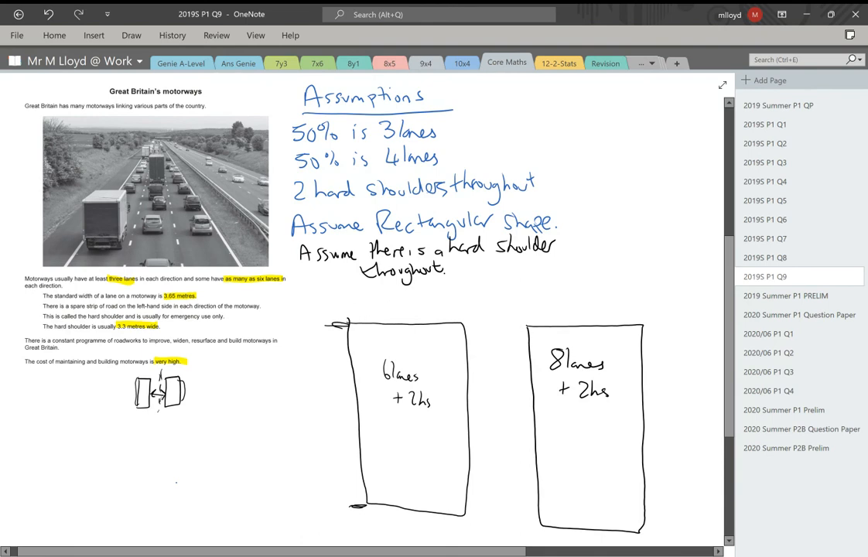
{"action": "scroll", "scroll_direction": "down", "scroll_amount": 3}
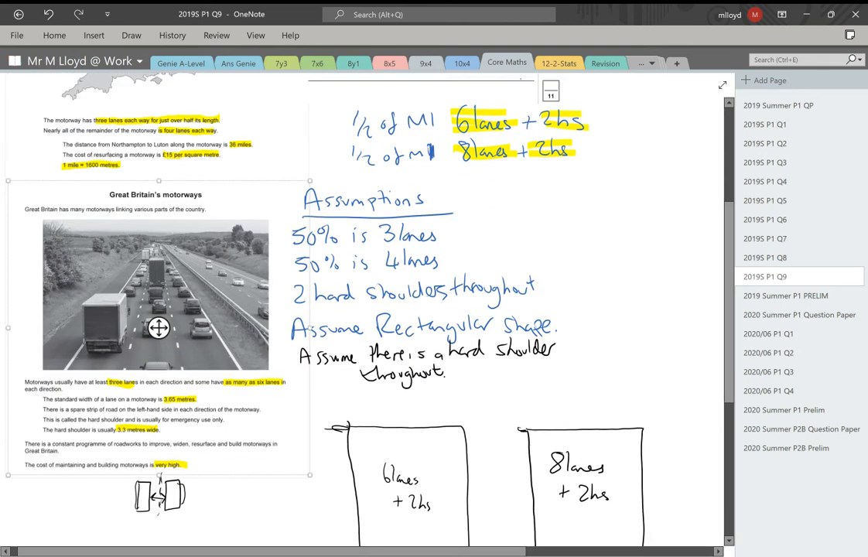
{"action": "scroll", "scroll_direction": "down", "scroll_amount": 3}
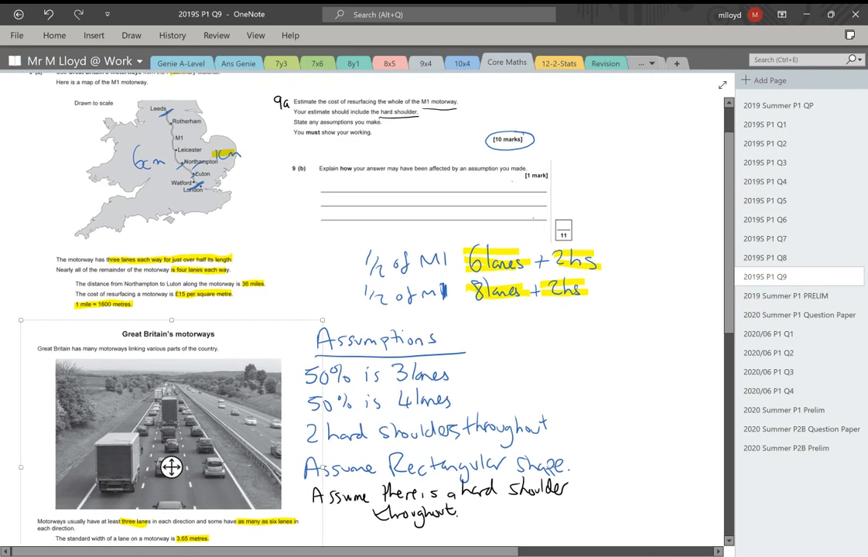
{"action": "scroll", "scroll_direction": "down", "scroll_amount": 3}
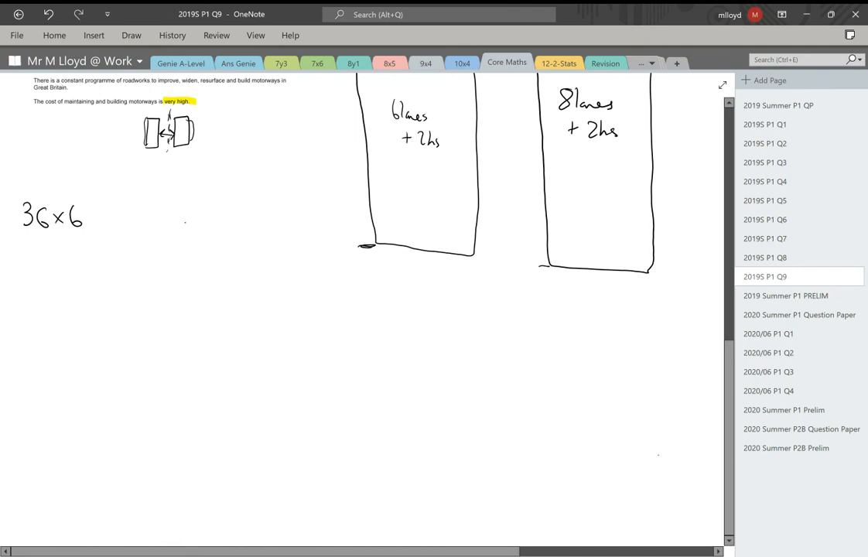
Write 36×6 = 216 miles and 216 × 1600 = 345,600 m.
{"action": "type", "text": "= 216 miles"}
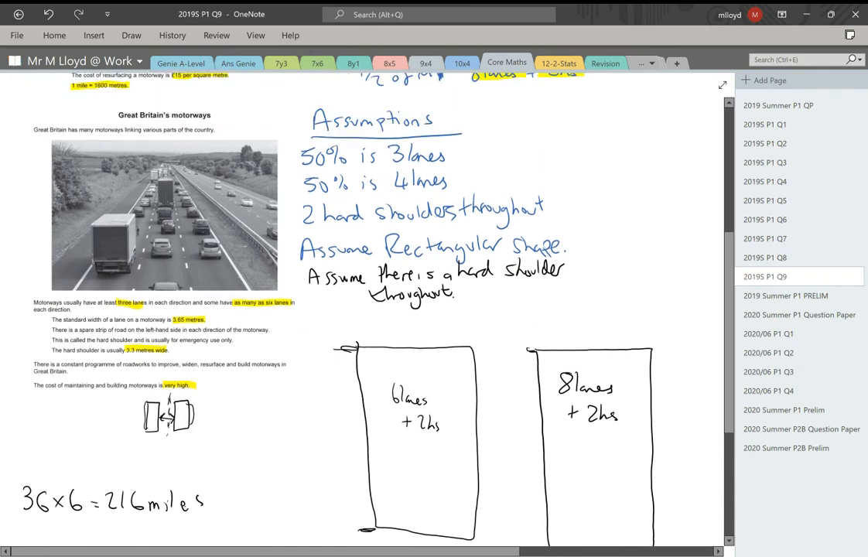
{"action": "scroll", "scroll_direction": "down", "scroll_amount": 3}
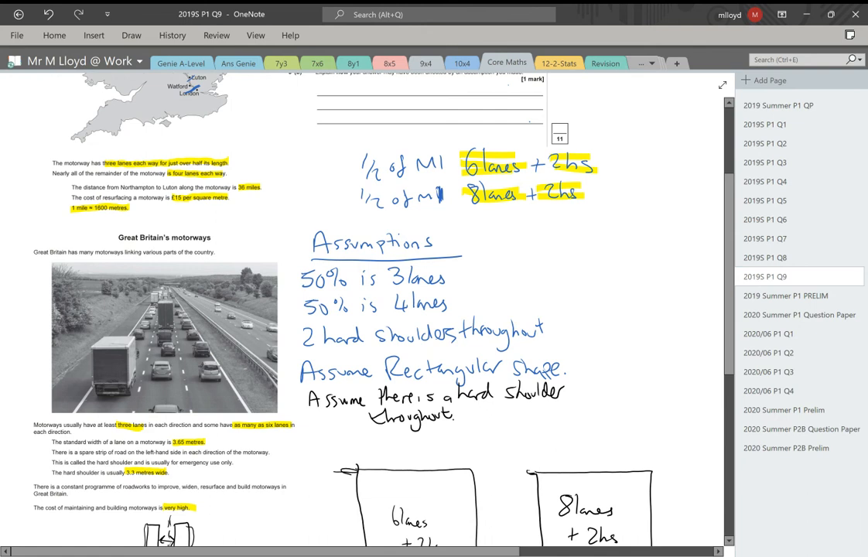
{"action": "scroll", "scroll_direction": "down", "scroll_amount": 3}
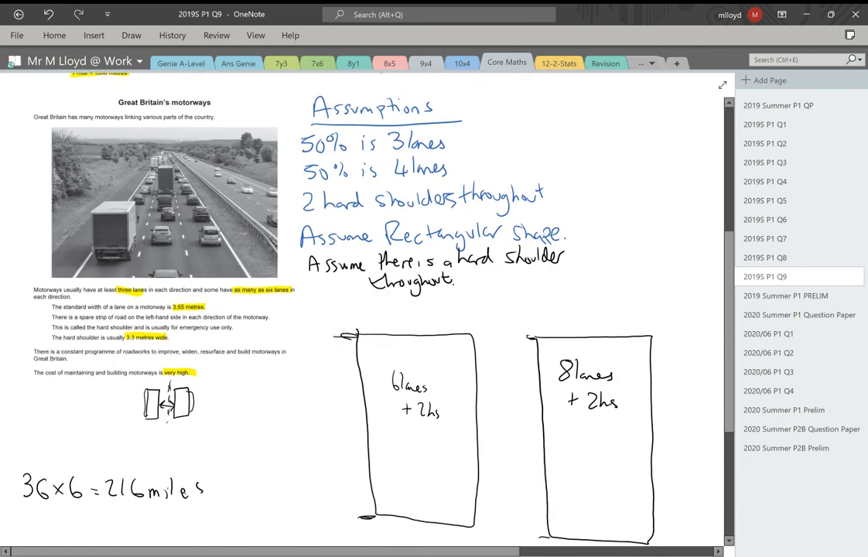
{"action": "scroll", "scroll_direction": "down", "scroll_amount": 3}
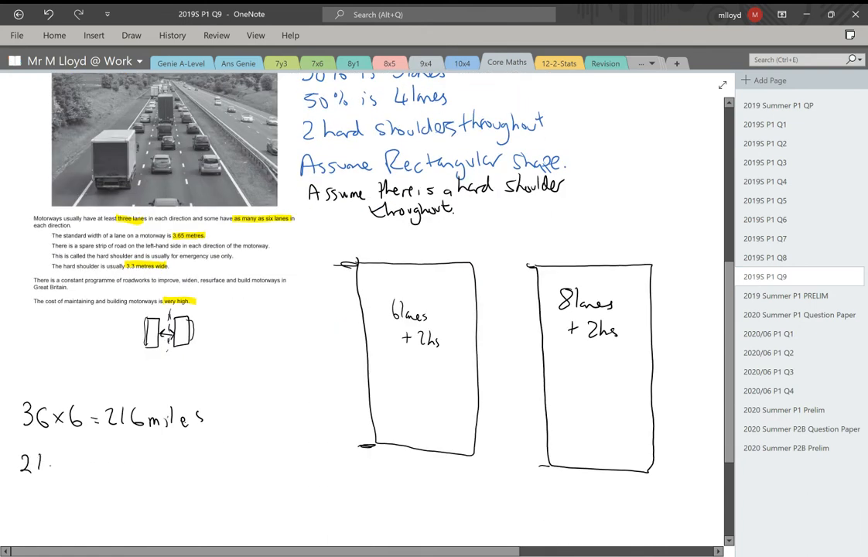
{"action": "type", "text": "216 x 1600"}
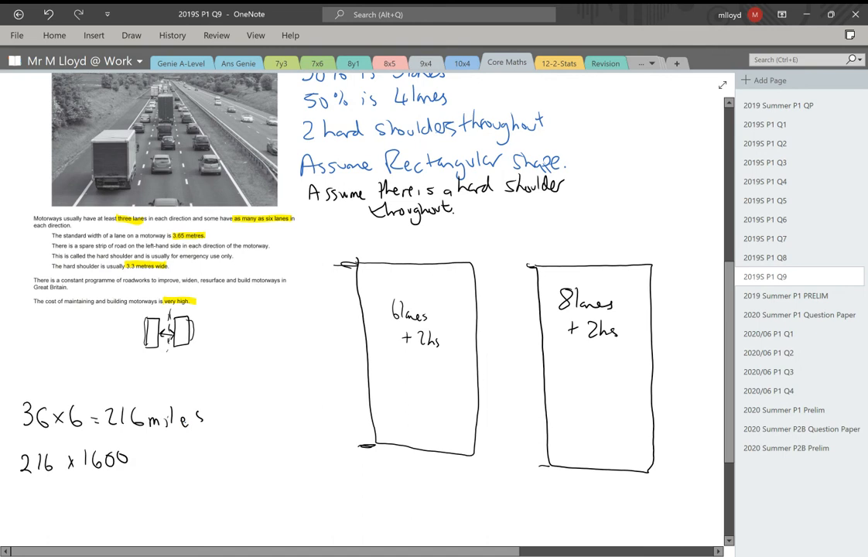
{"action": "left_click", "coordinate": [147, 461]}
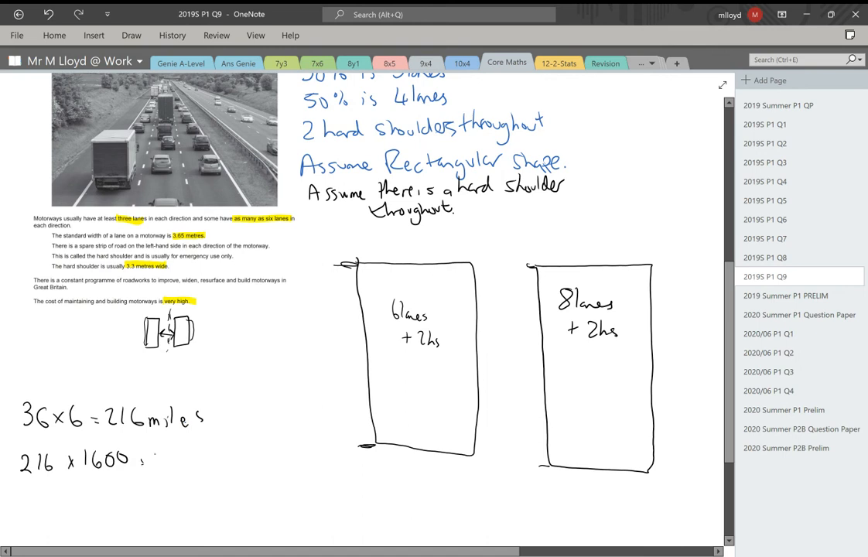
{"action": "type", "text": "345,600 m"}
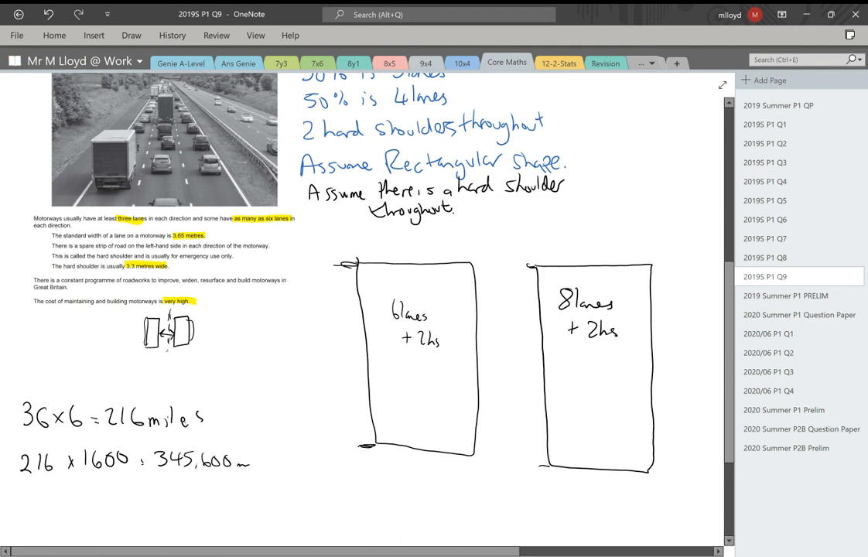
Halve 345,600 m to 172800 and mark it as the rectangles' length.
{"action": "scroll", "scroll_direction": "down", "scroll_amount": 3}
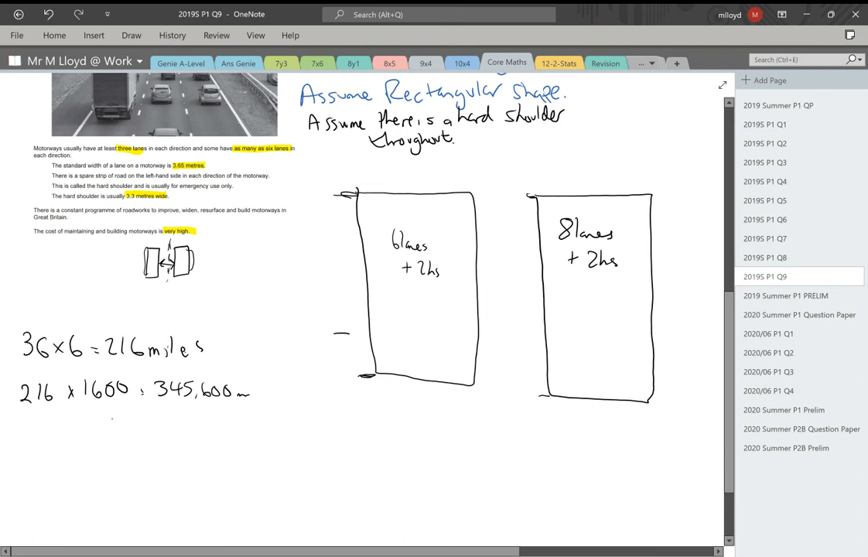
{"action": "left_click_drag", "start_coordinate": [108, 421], "coordinate": [155, 430]}
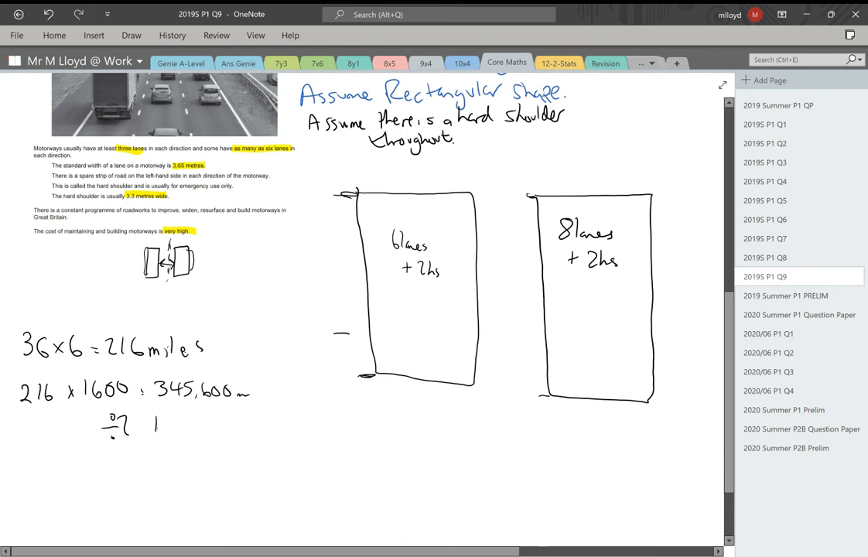
{"action": "type", "text": "172800"}
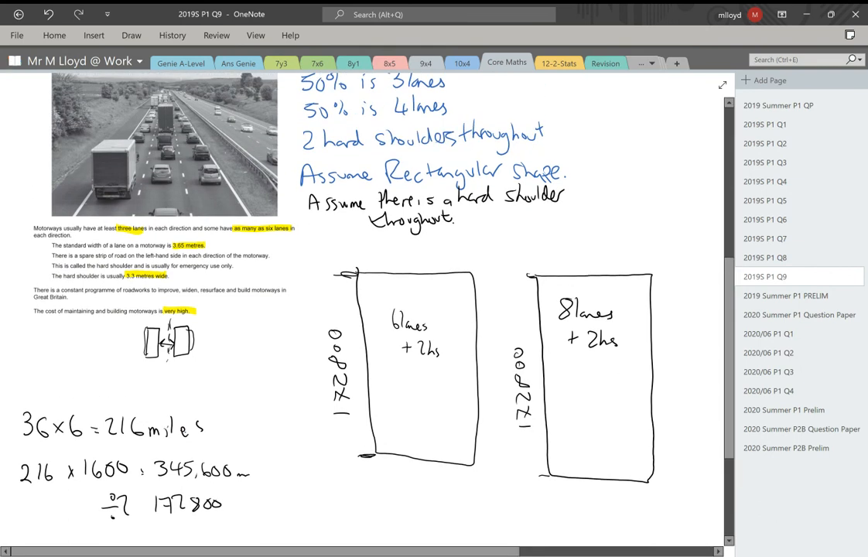
Work out the 6-lane width (3.65×6)+(3.3×2) = 28.5 and label the first rectangle.
{"action": "scroll", "scroll_direction": "down", "scroll_amount": 3}
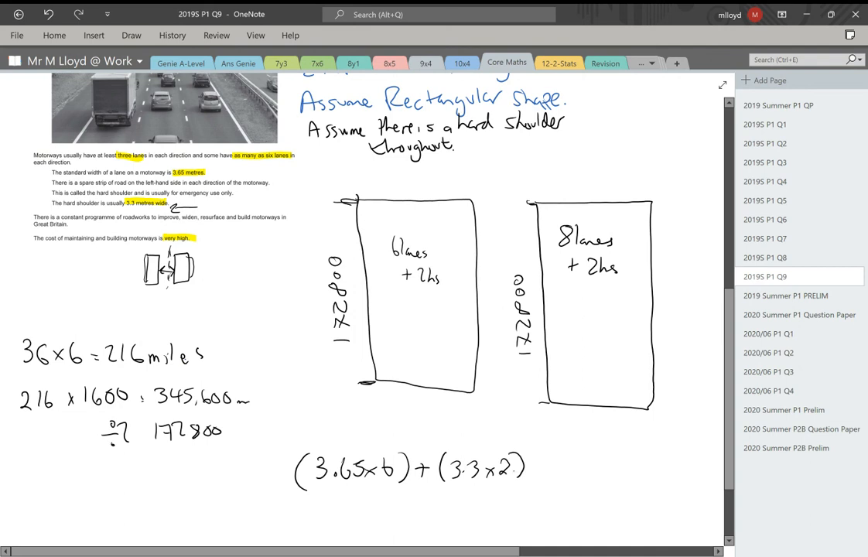
{"action": "type", "text": "="}
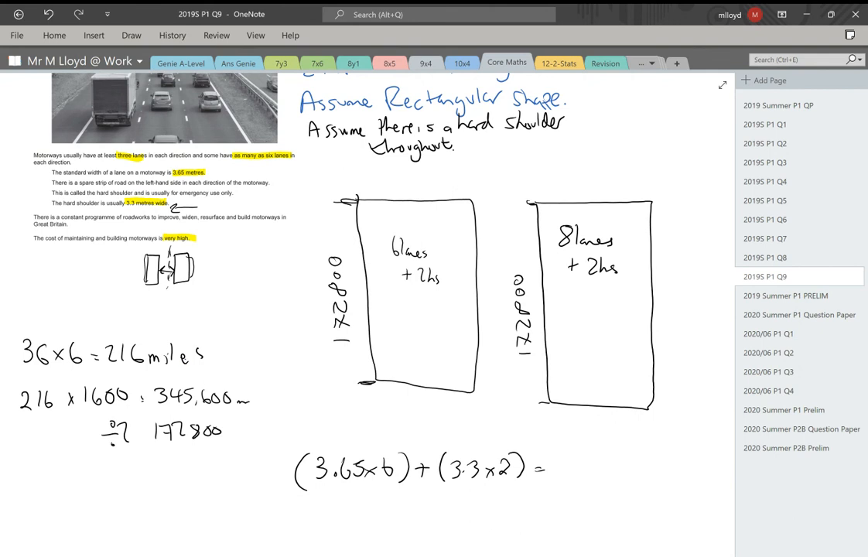
{"action": "type", "text": "28.5"}
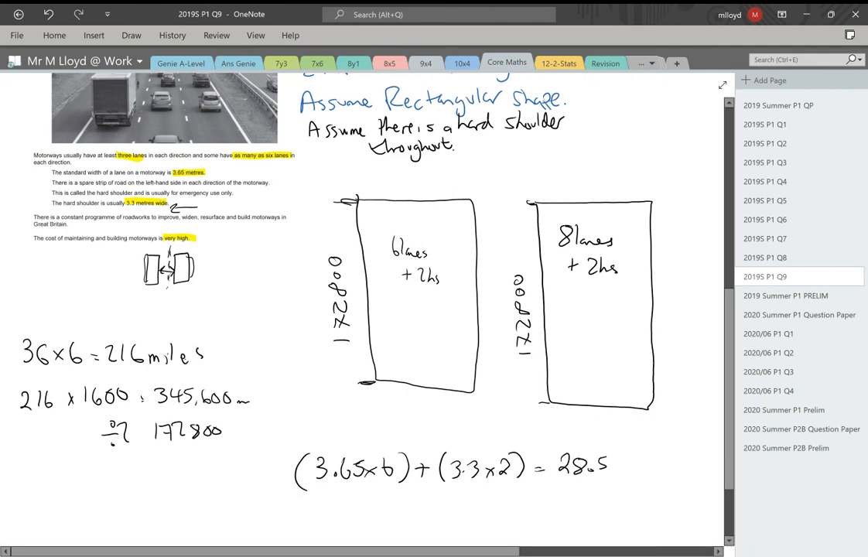
{"action": "type", "text": "28.5"}
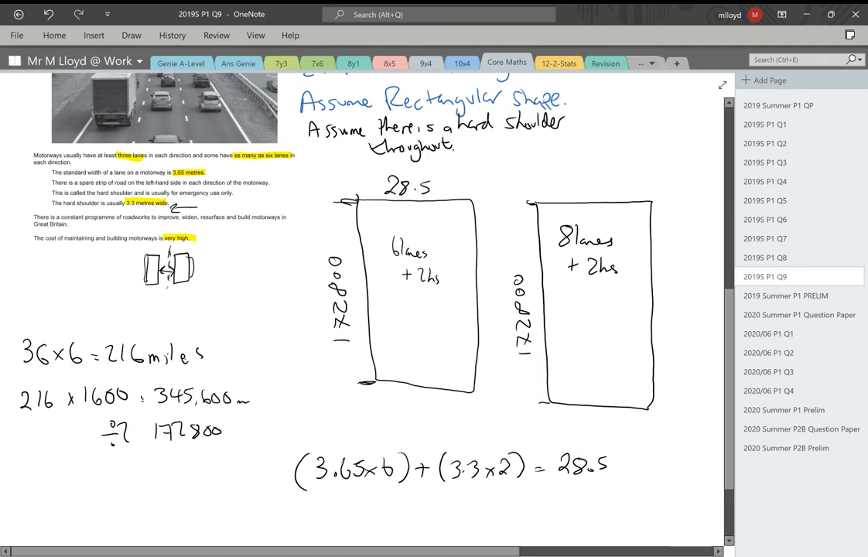
Work out the 8-lane width (3.65×8)+(3.3×2) = 35.8 and label the second rectangle.
{"action": "scroll", "scroll_direction": "down", "scroll_amount": 3}
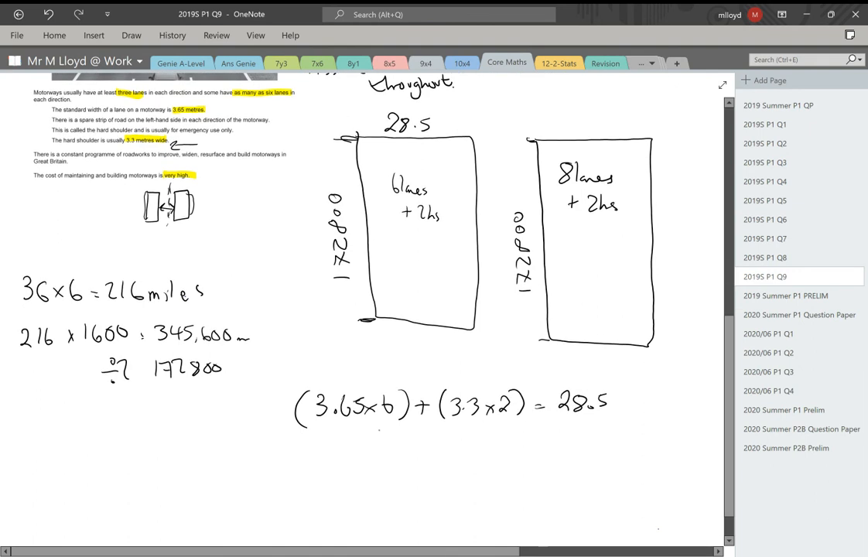
{"action": "left_click_drag", "start_coordinate": [379, 433], "coordinate": [390, 467]}
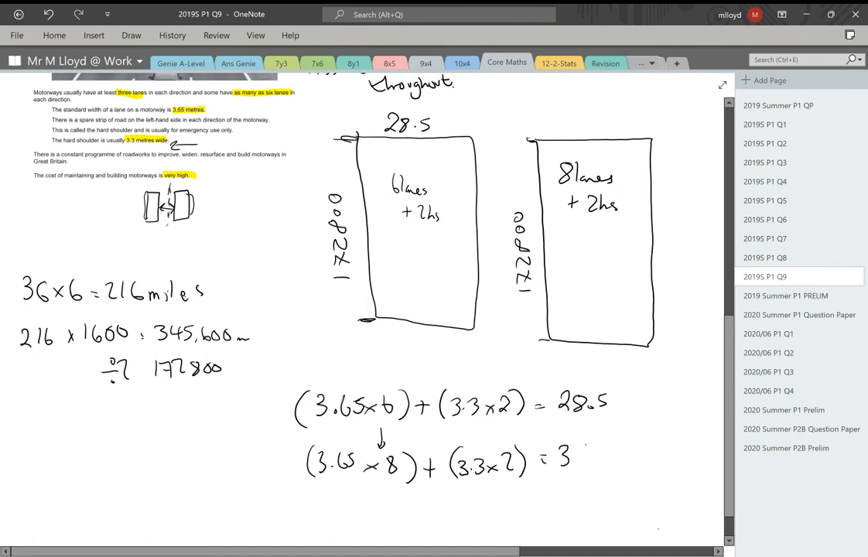
{"action": "type", "text": "5.8"}
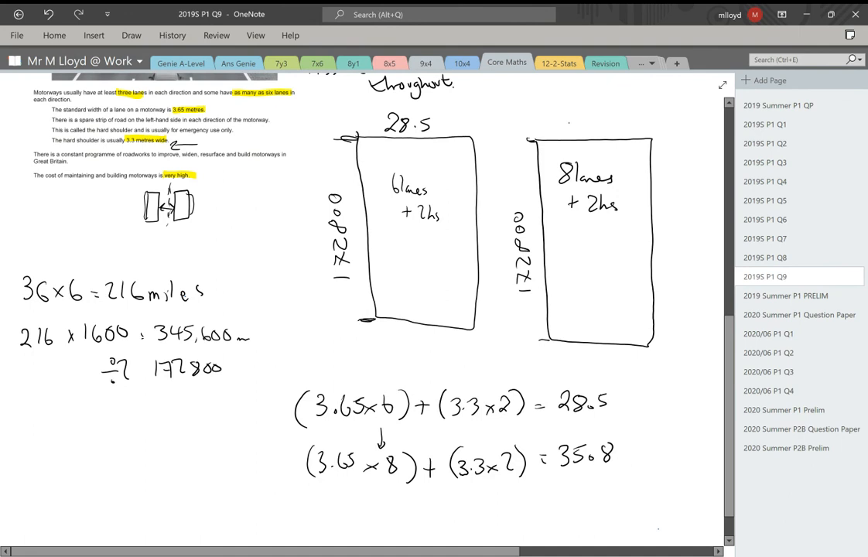
{"action": "type", "text": "35.8"}
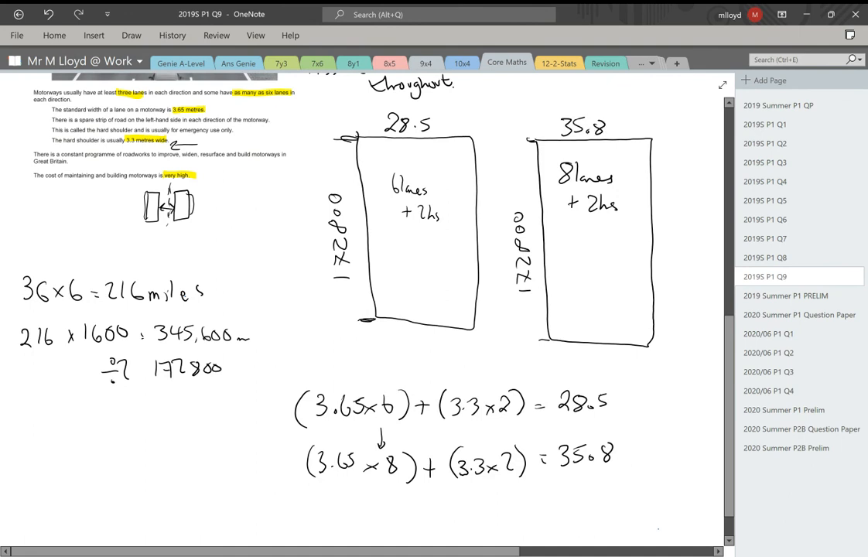
{"action": "scroll", "scroll_direction": "down", "scroll_amount": 3}
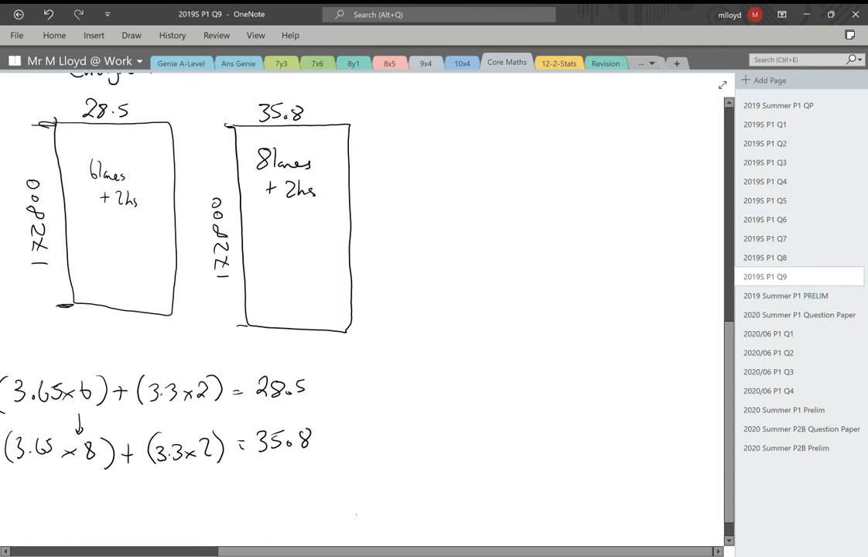
Write 172800 × 28.5 = 4924800 and 172800 × 35.8 = 6186240, underline and start the sum ending 040.
{"action": "left_click_drag", "start_coordinate": [415, 142], "coordinate": [436, 116]}
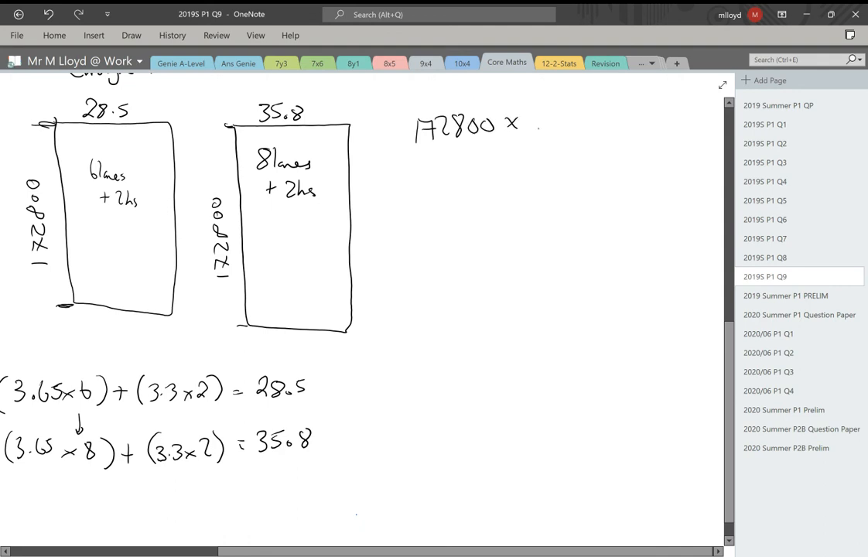
{"action": "left_click_drag", "start_coordinate": [526, 124], "coordinate": [575, 136]}
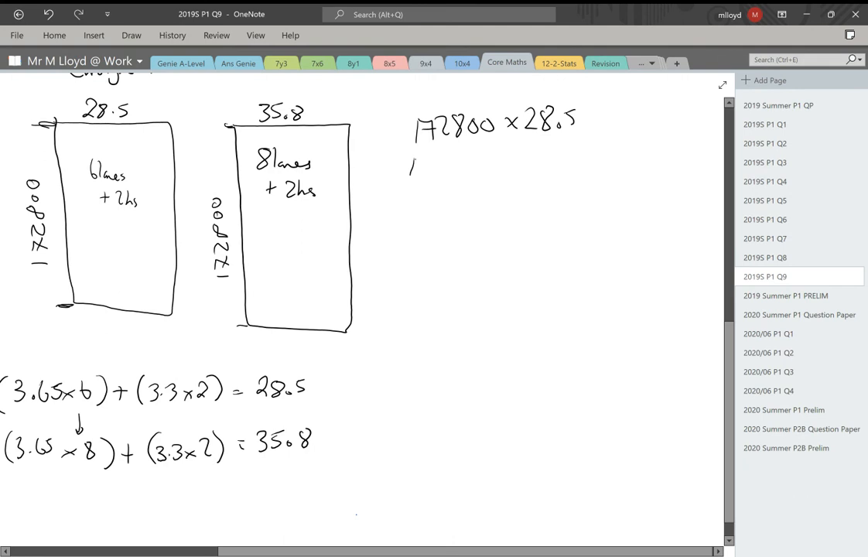
{"action": "left_click_drag", "start_coordinate": [418, 163], "coordinate": [503, 163]}
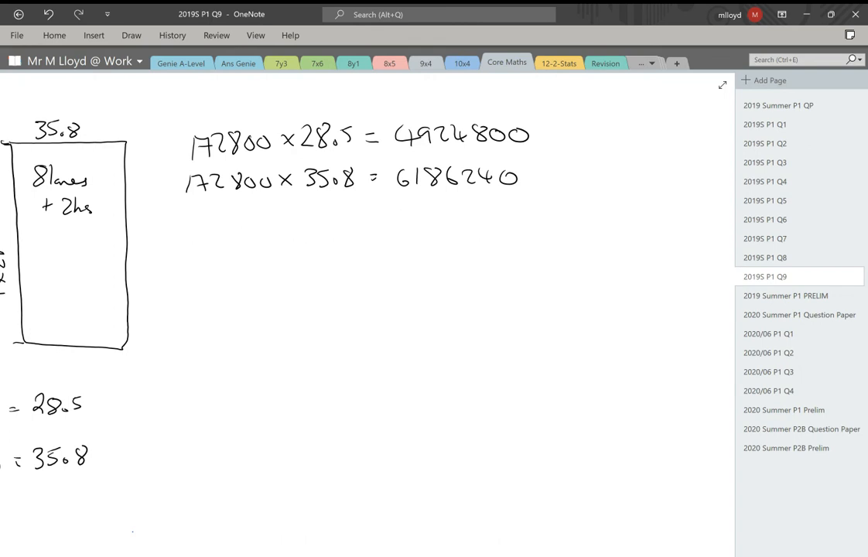
{"action": "left_click_drag", "start_coordinate": [384, 208], "coordinate": [532, 208]}
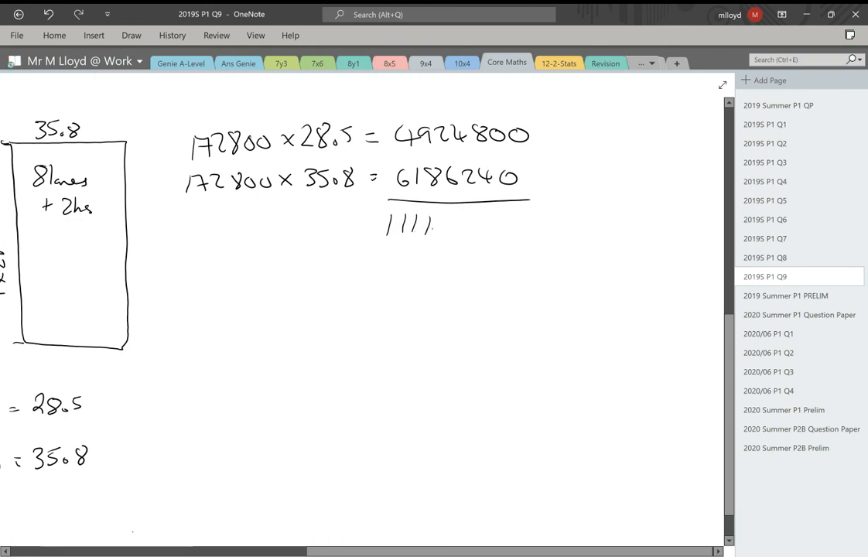
{"action": "left_click_drag", "start_coordinate": [436, 226], "coordinate": [477, 229]}
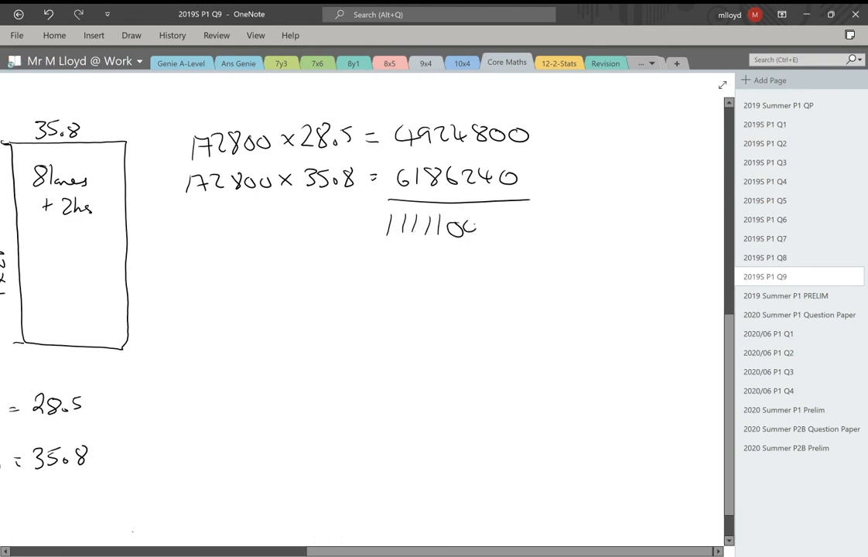
{"action": "type", "text": "040"}
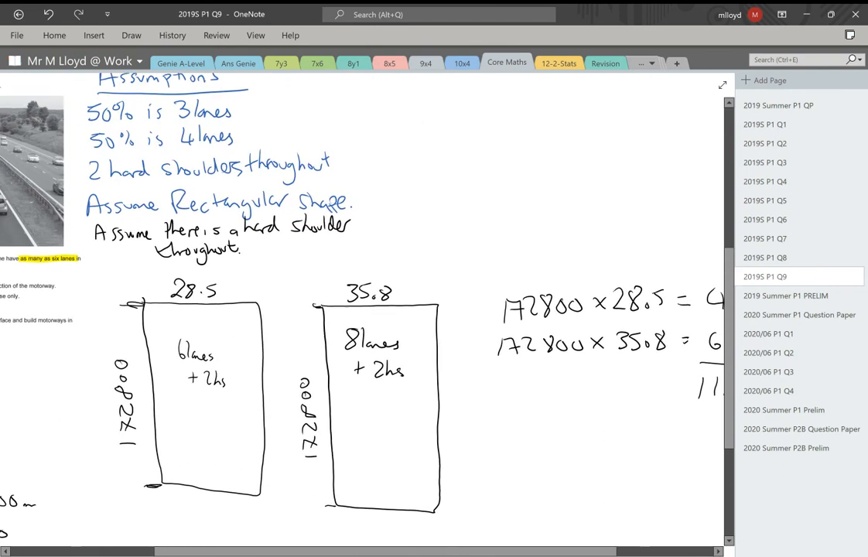
Multiply the total area by 15 and write the cost figure 166665600.
{"action": "scroll", "scroll_direction": "down", "scroll_amount": 3}
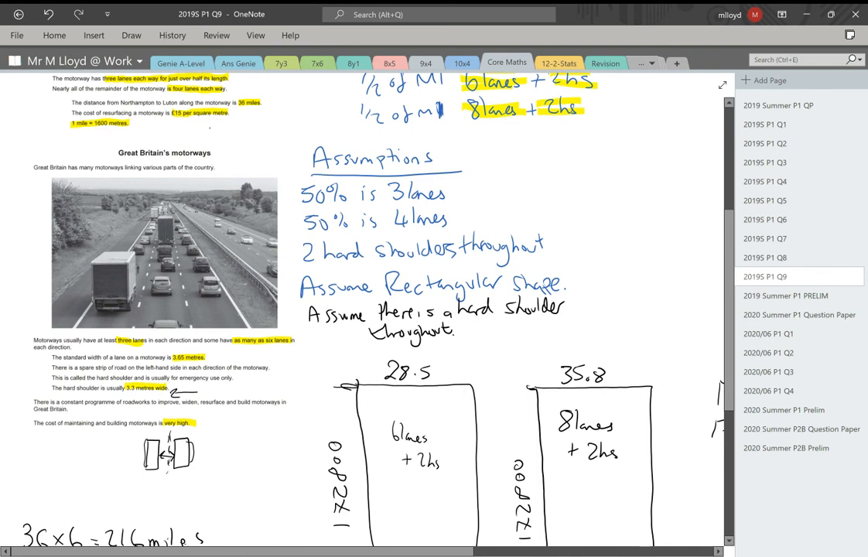
{"action": "scroll", "scroll_direction": "down", "scroll_amount": 3}
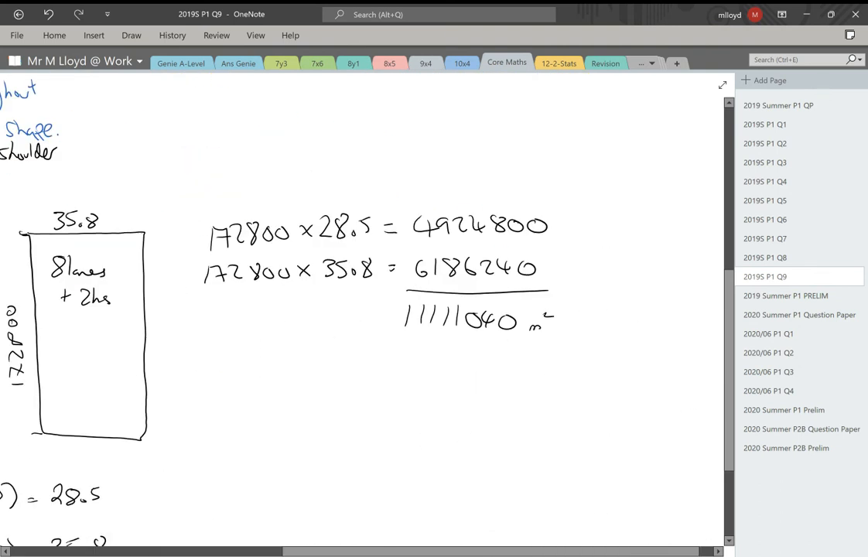
{"action": "scroll", "scroll_direction": "down", "scroll_amount": 3}
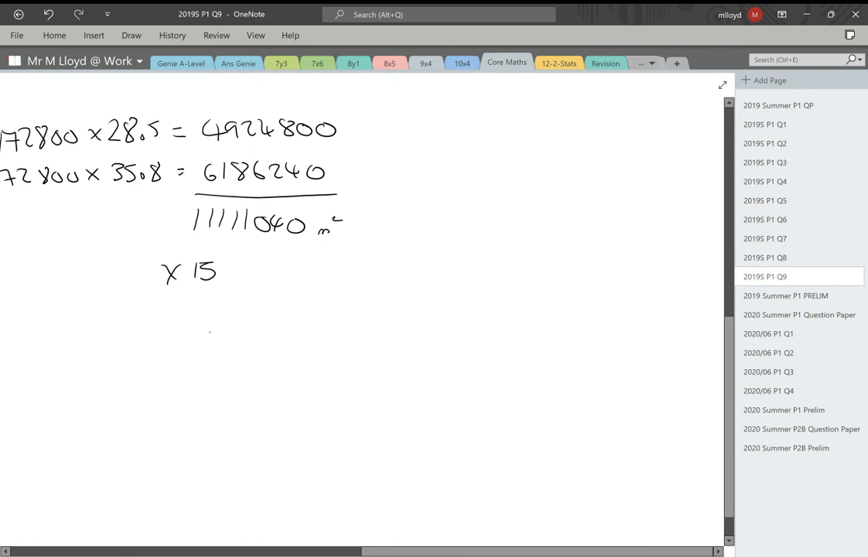
{"action": "left_click_drag", "start_coordinate": [205, 320], "coordinate": [271, 321]}
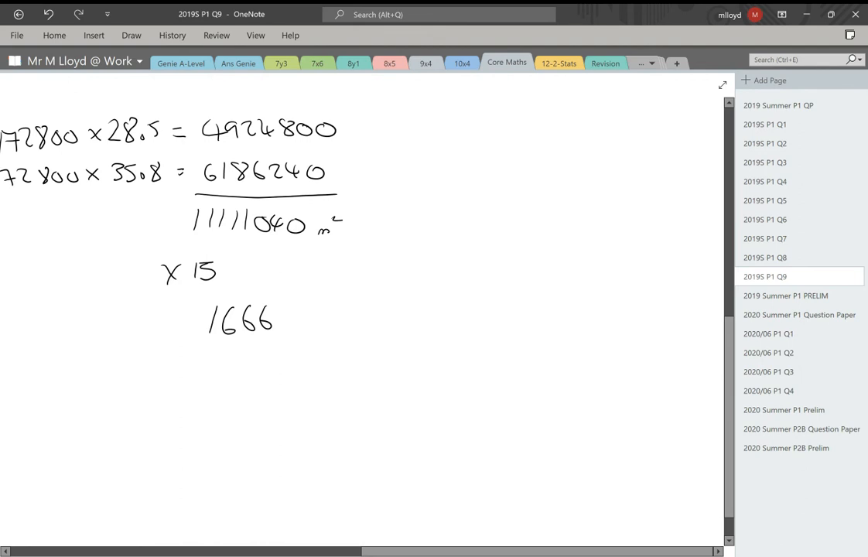
{"action": "left_click_drag", "start_coordinate": [291, 309], "coordinate": [301, 325]}
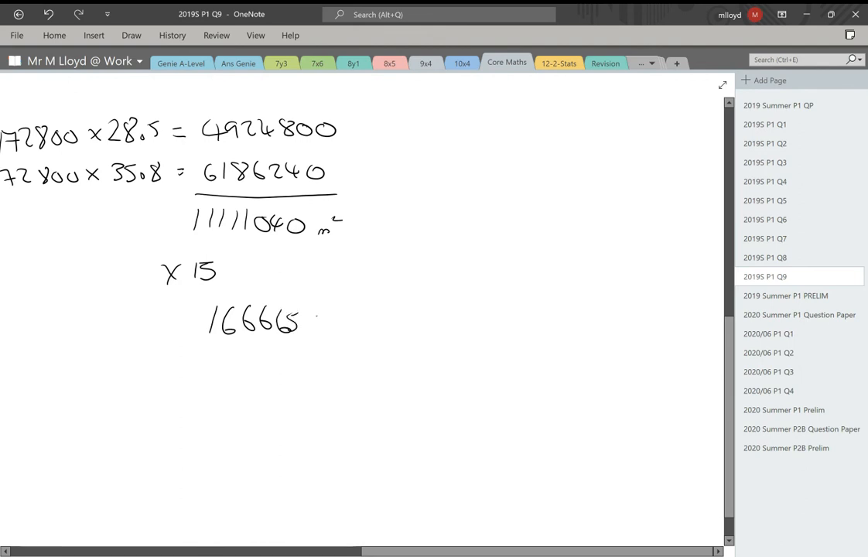
{"action": "left_click_drag", "start_coordinate": [302, 324], "coordinate": [363, 323]}
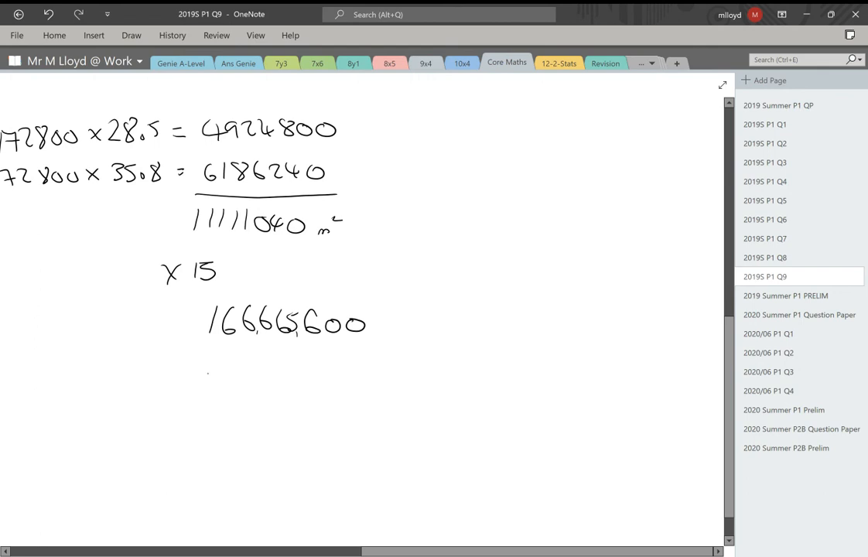
Rewrite the cost as £166,665,600 and draw a box around the final answer.
{"action": "left_click_drag", "start_coordinate": [192, 384], "coordinate": [266, 379]}
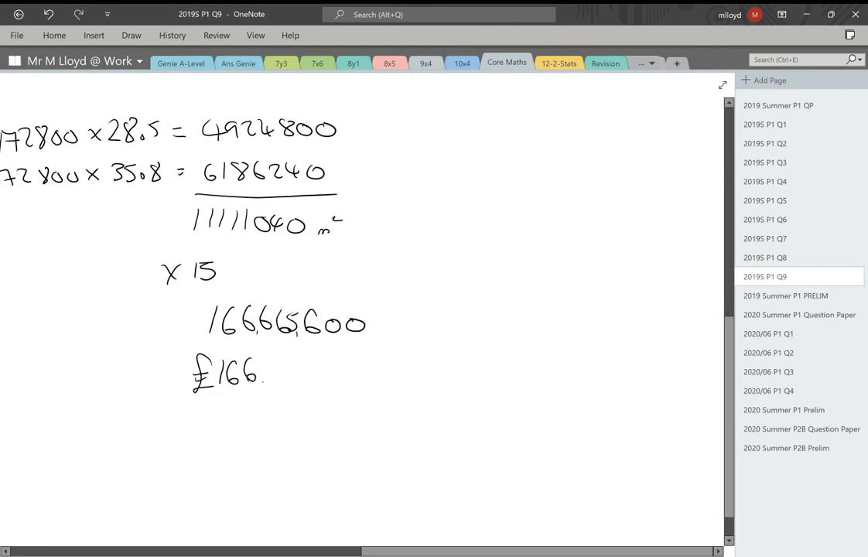
{"action": "left_click_drag", "start_coordinate": [266, 376], "coordinate": [322, 371]}
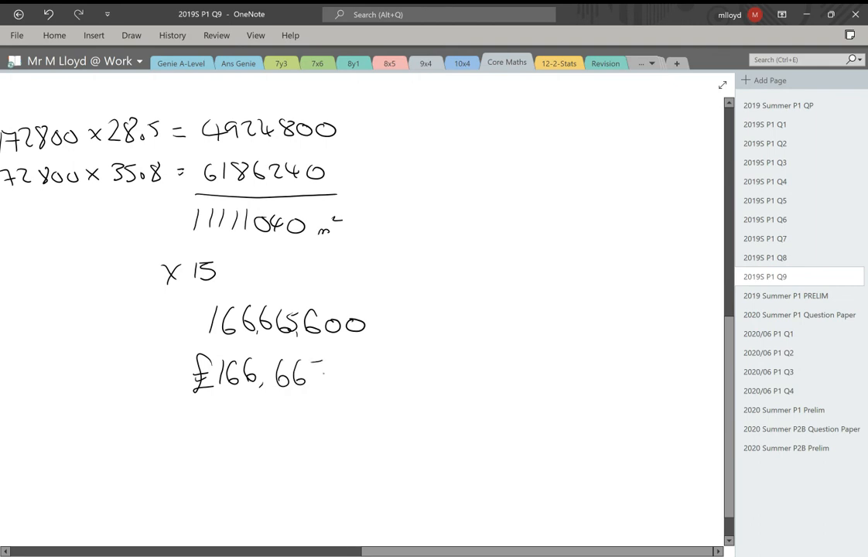
{"action": "type", "text": "5,600"}
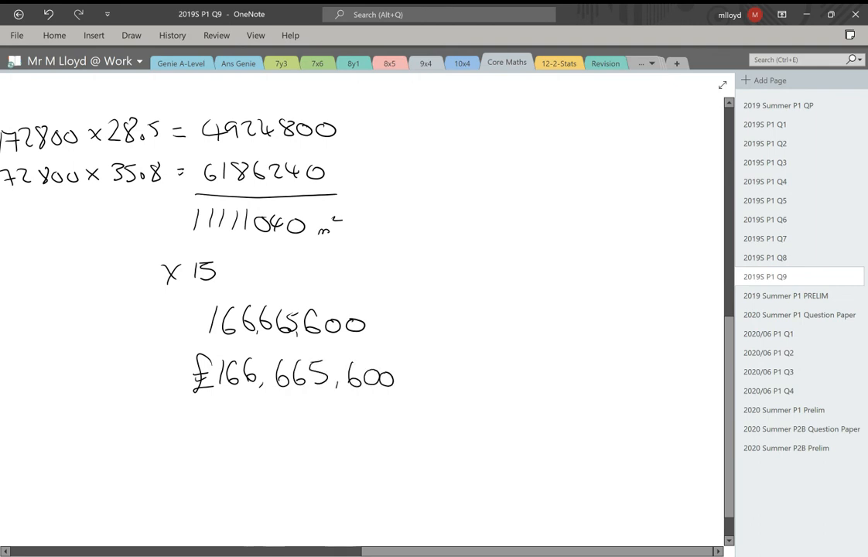
{"action": "scroll", "scroll_direction": "down", "scroll_amount": 3}
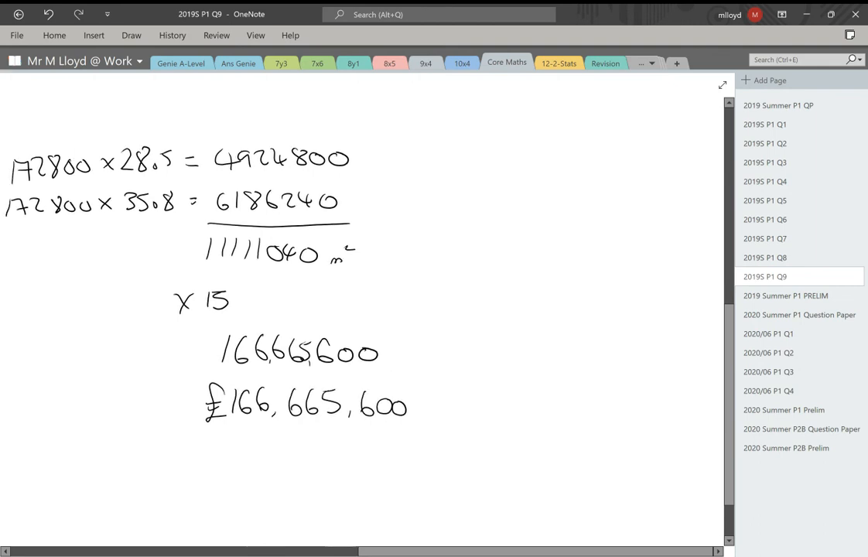
{"action": "left_click_drag", "start_coordinate": [204, 431], "coordinate": [443, 427]}
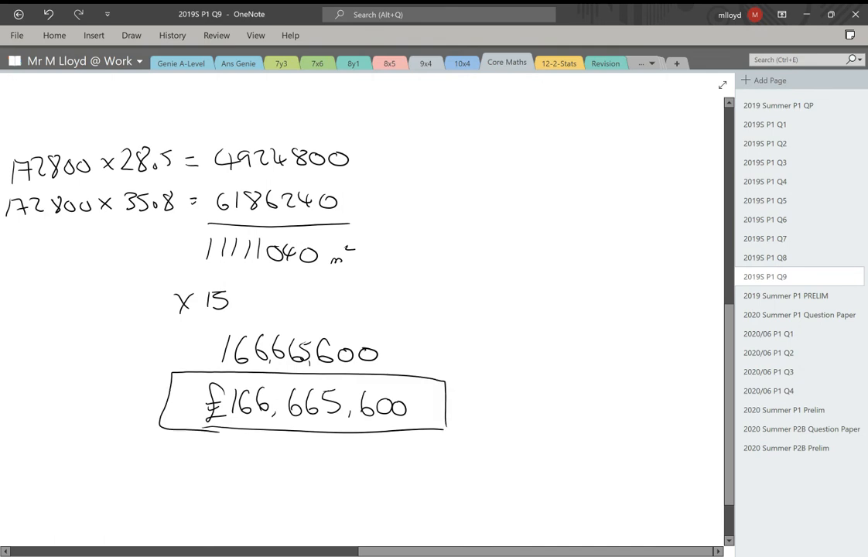
{"action": "scroll", "scroll_direction": "down", "scroll_amount": 3}
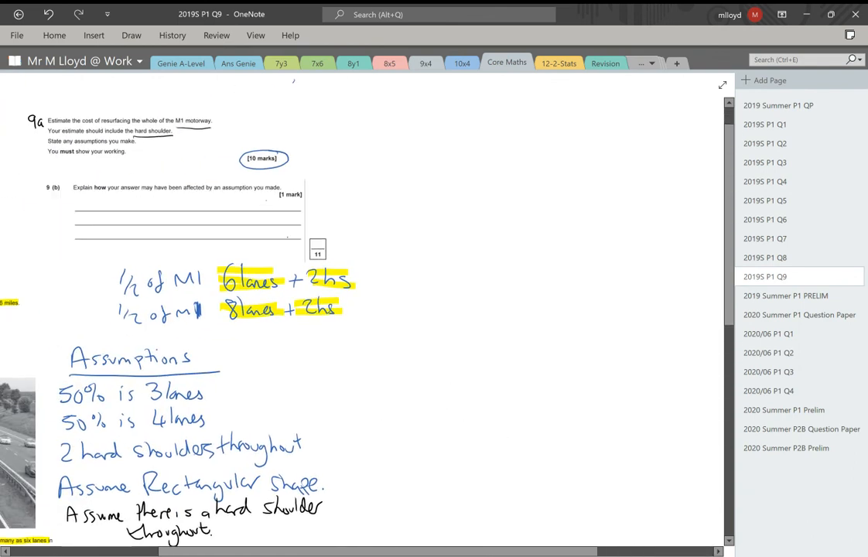
Write £166,665,600 beside 9a and begin 9b: 'If there were fewer hard shoulders it would be'.
{"action": "left_click_drag", "start_coordinate": [356, 121], "coordinate": [380, 116]}
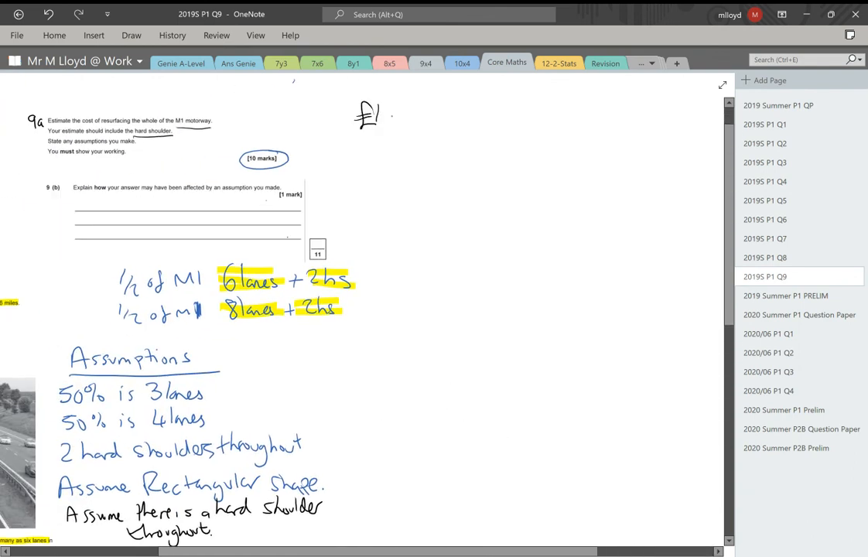
{"action": "type", "text": "166,665,600"}
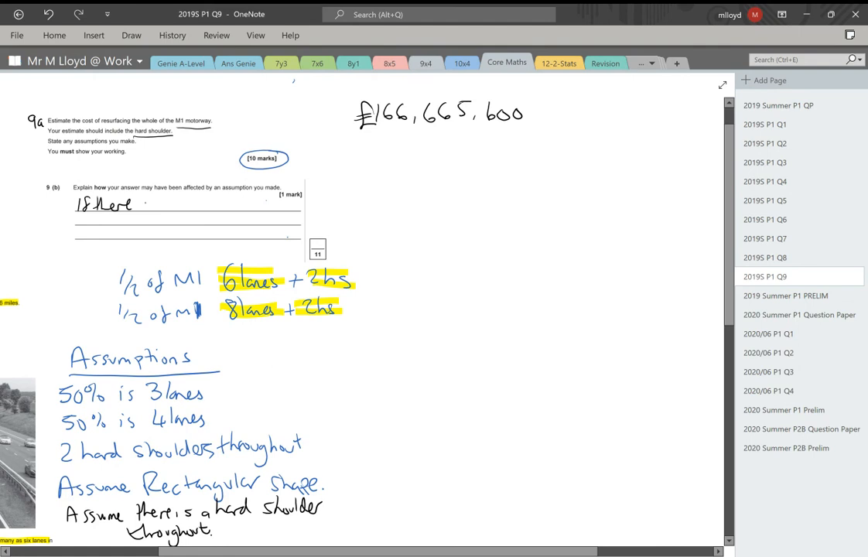
{"action": "type", "text": "were"}
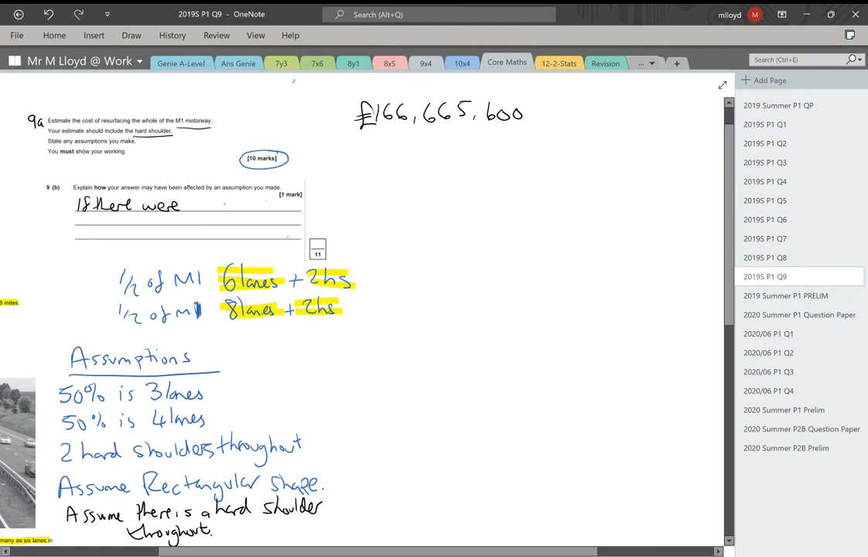
{"action": "type", "text": "fewer hard"}
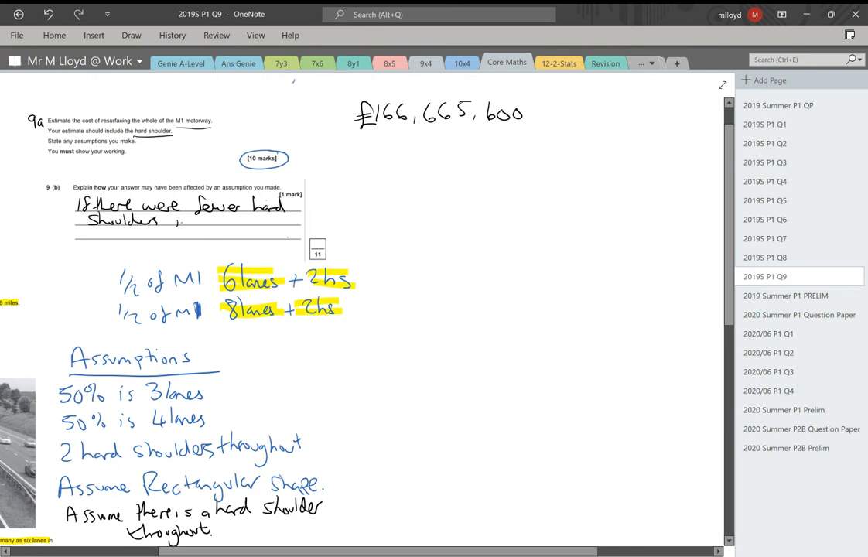
{"action": "type", "text": "it would"}
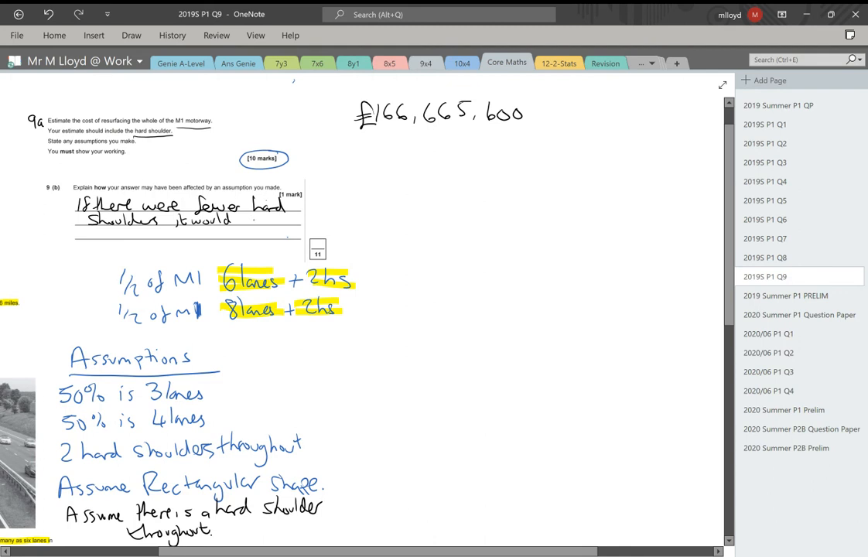
{"action": "type", "text": "be"}
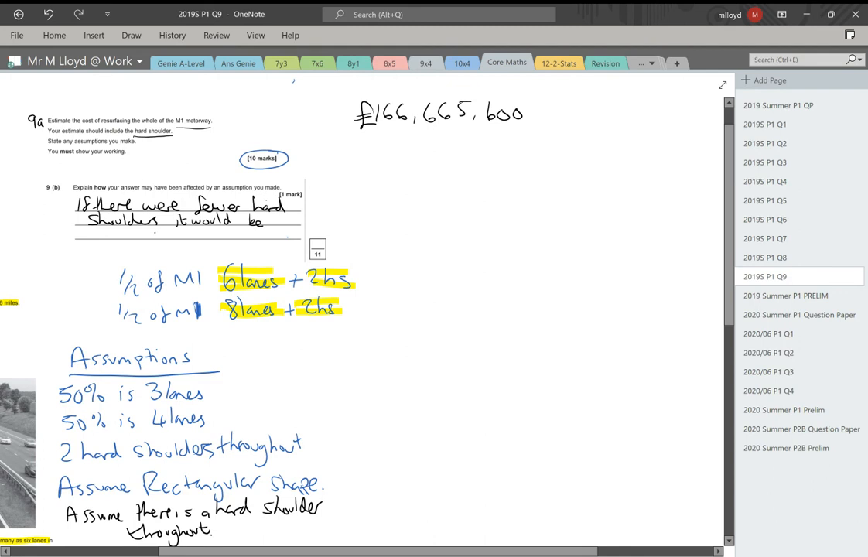